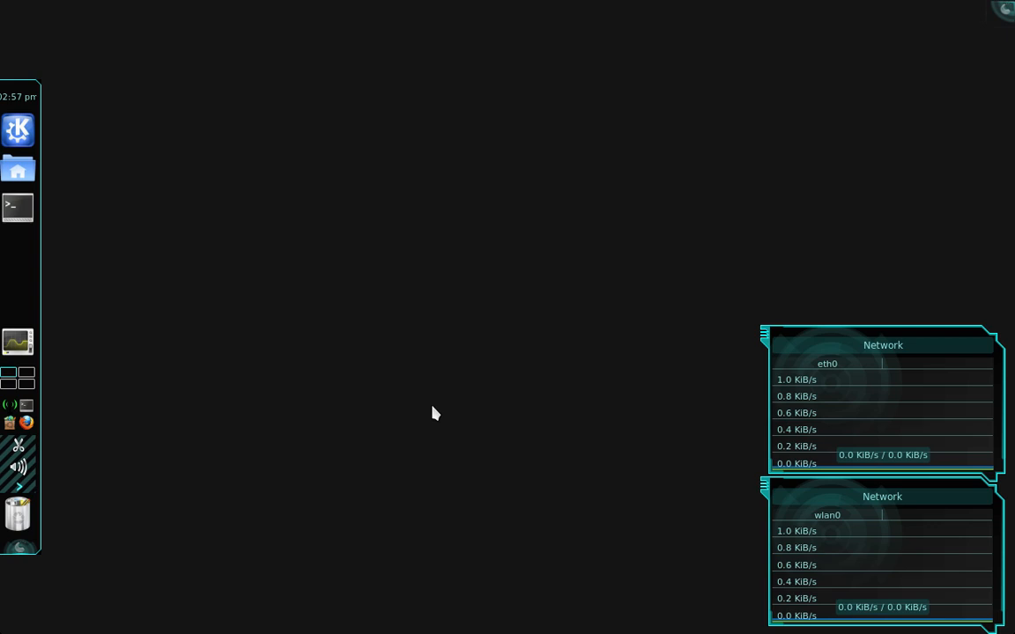
mouse_move(95, 81)
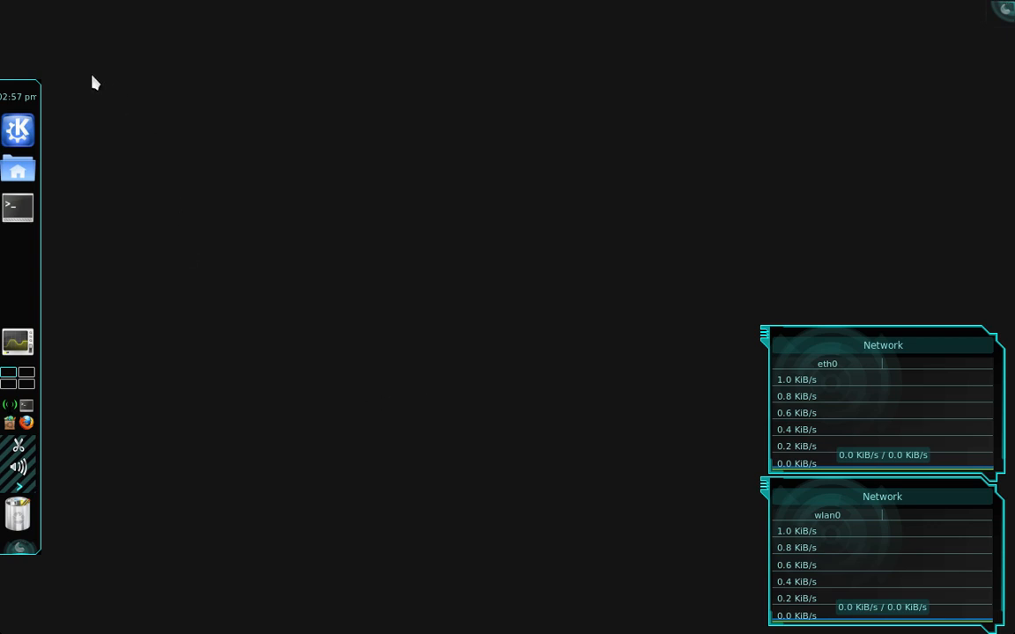
mouse_move(450, 431)
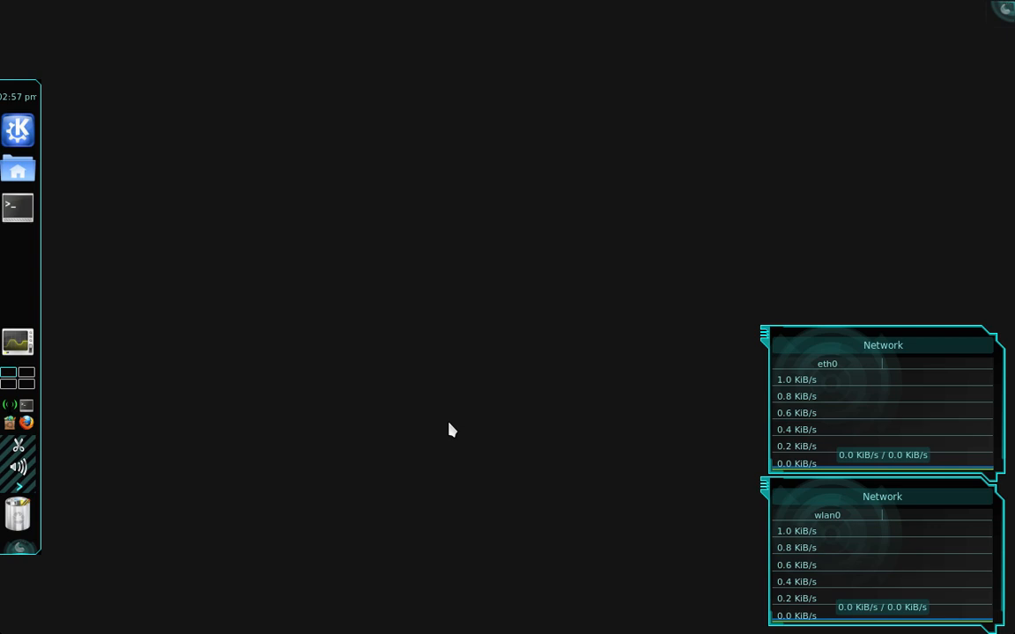
mouse_move(986, 437)
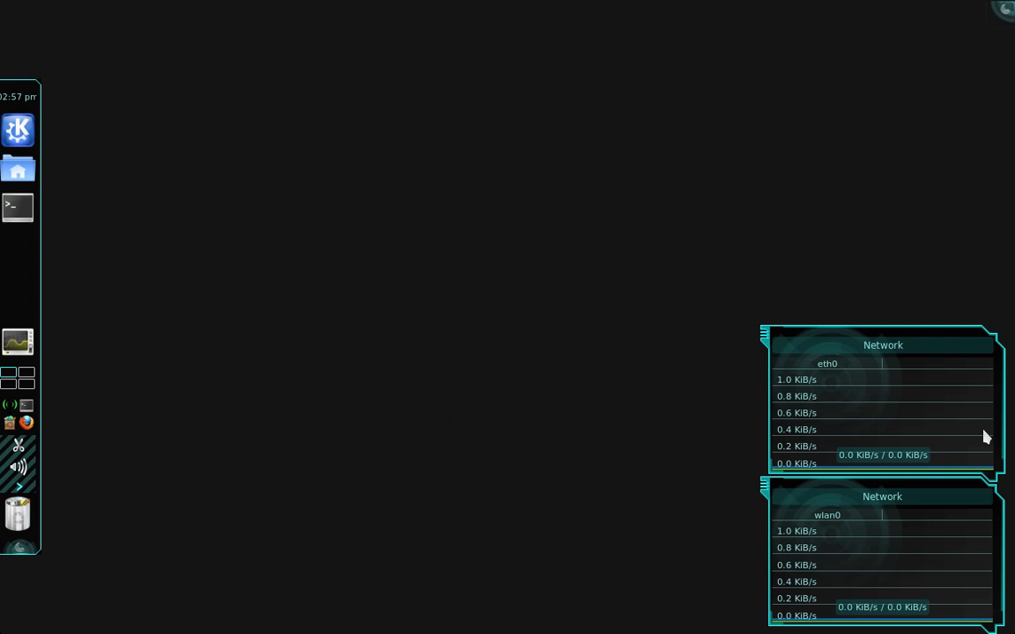
mouse_move(544, 341)
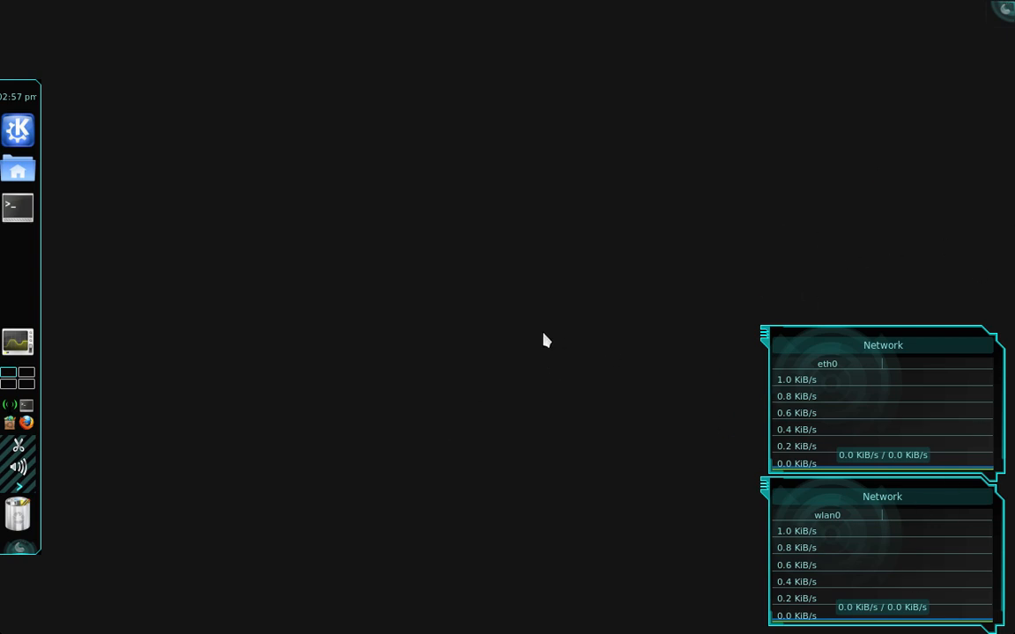
mouse_move(128, 319)
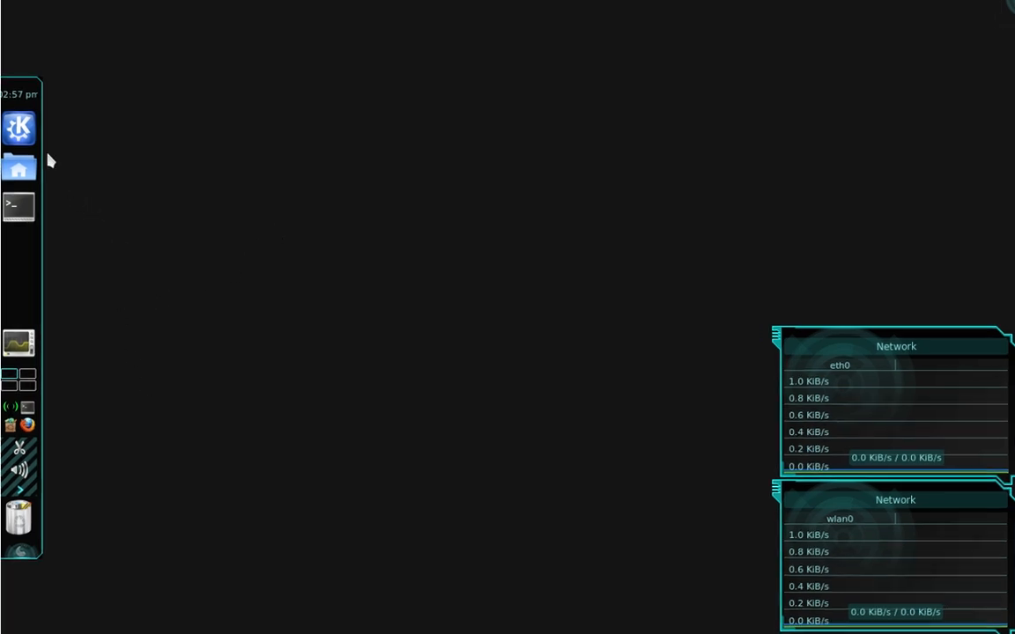
Step: Launch Wicd Network Manager from the KDE menu's Internet applications
click(18, 127)
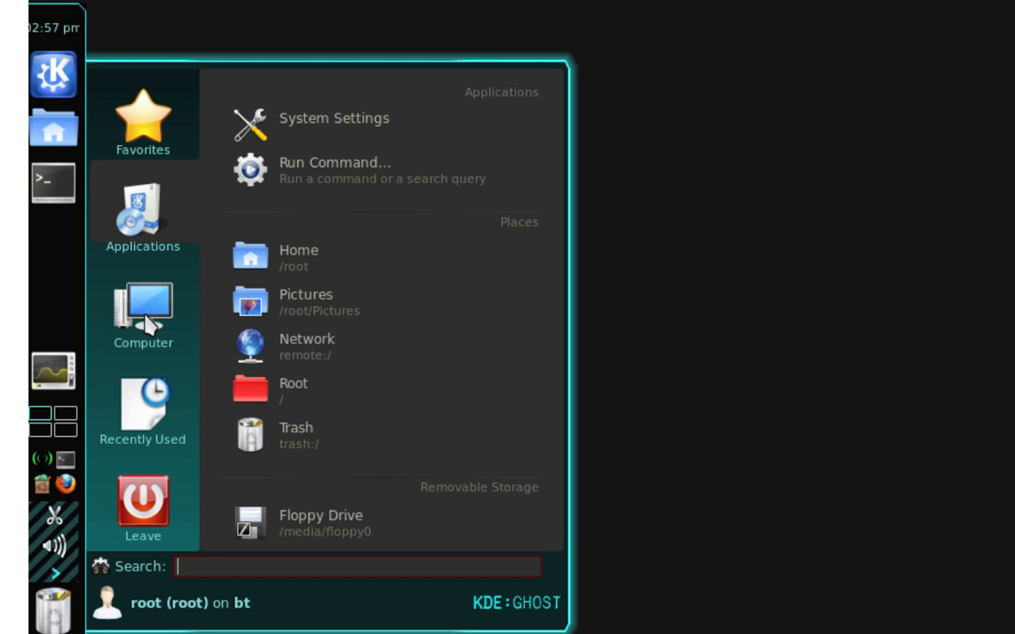
click(142, 216)
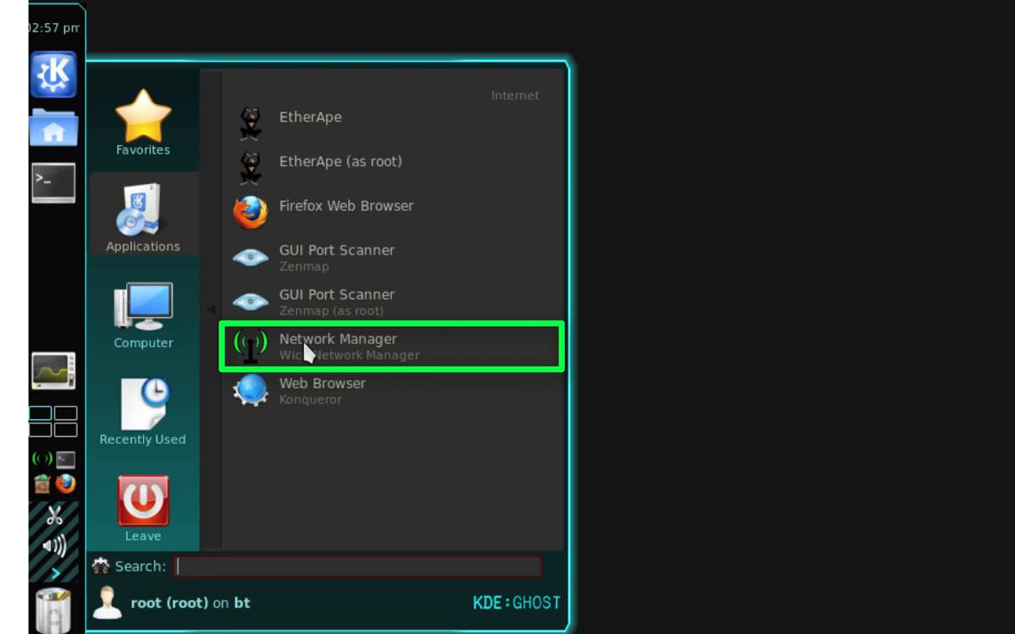
click(337, 347)
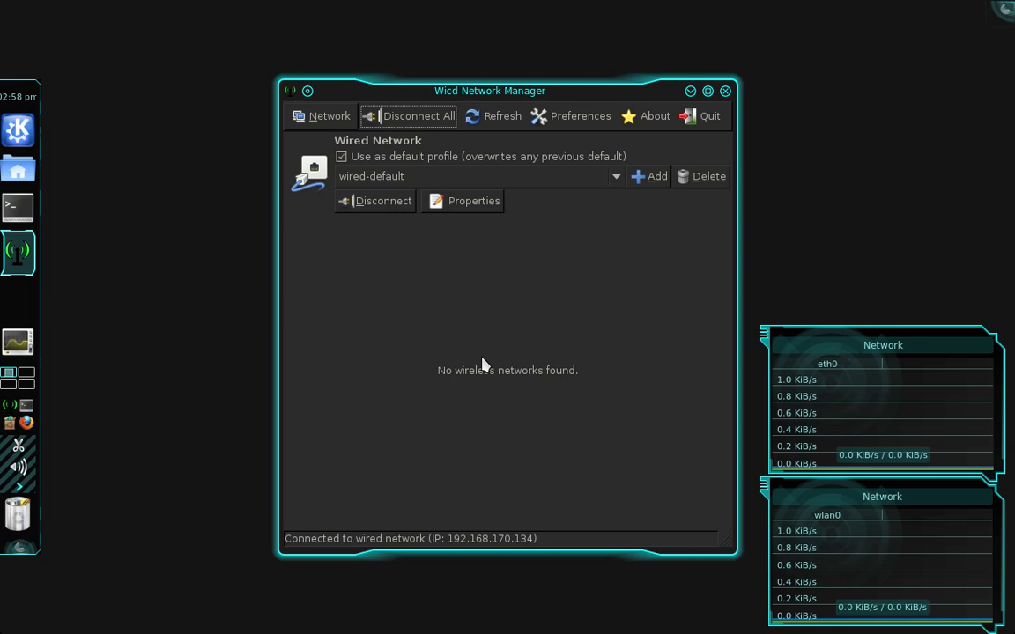
mouse_move(542, 276)
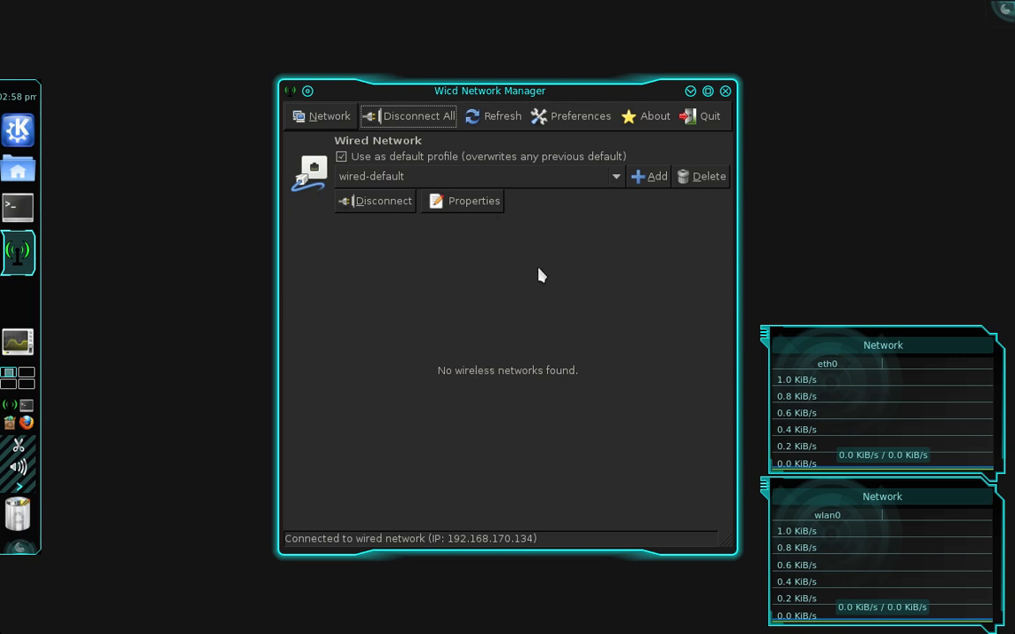
mouse_move(526, 225)
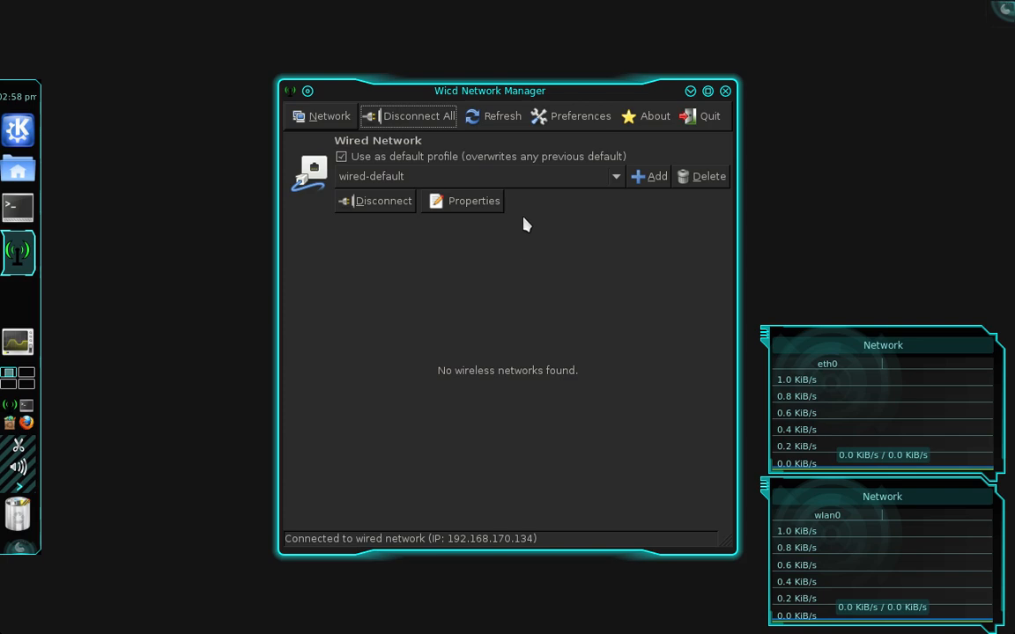
Step: Drag the Wicd Network Manager window toward the upper left of the screen
drag(489, 91, 344, 68)
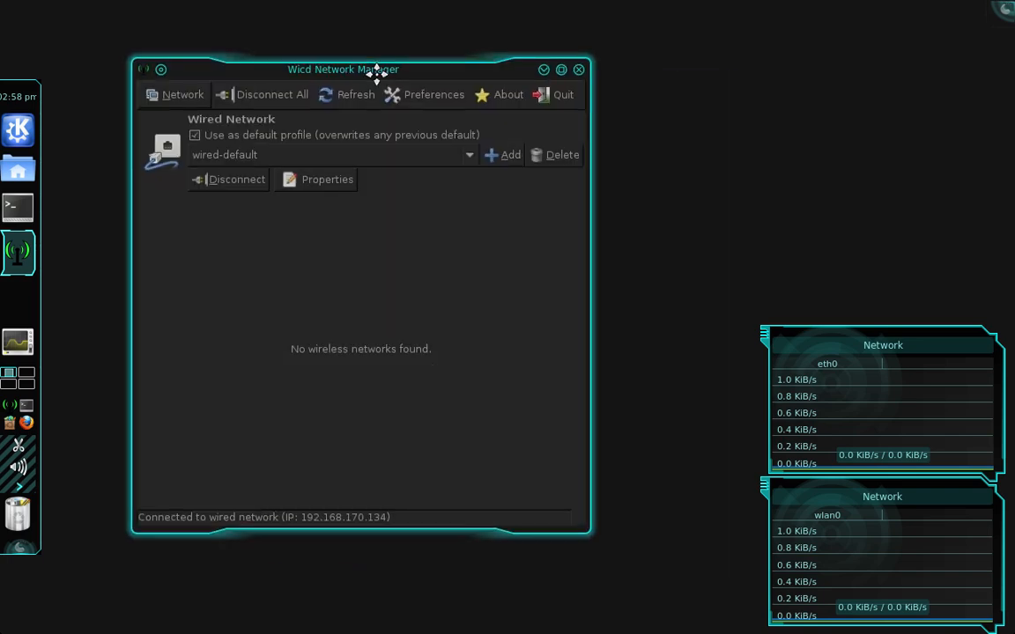
Step: Open Wicd Preferences, move it over the main window, and open a root terminal
click(433, 94)
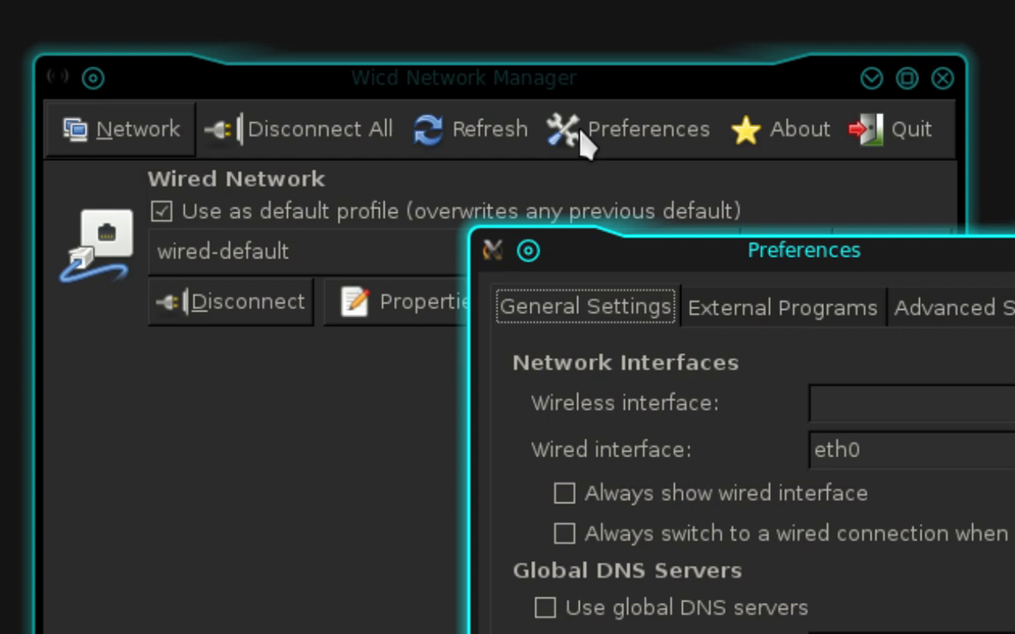
drag(802, 250, 469, 45)
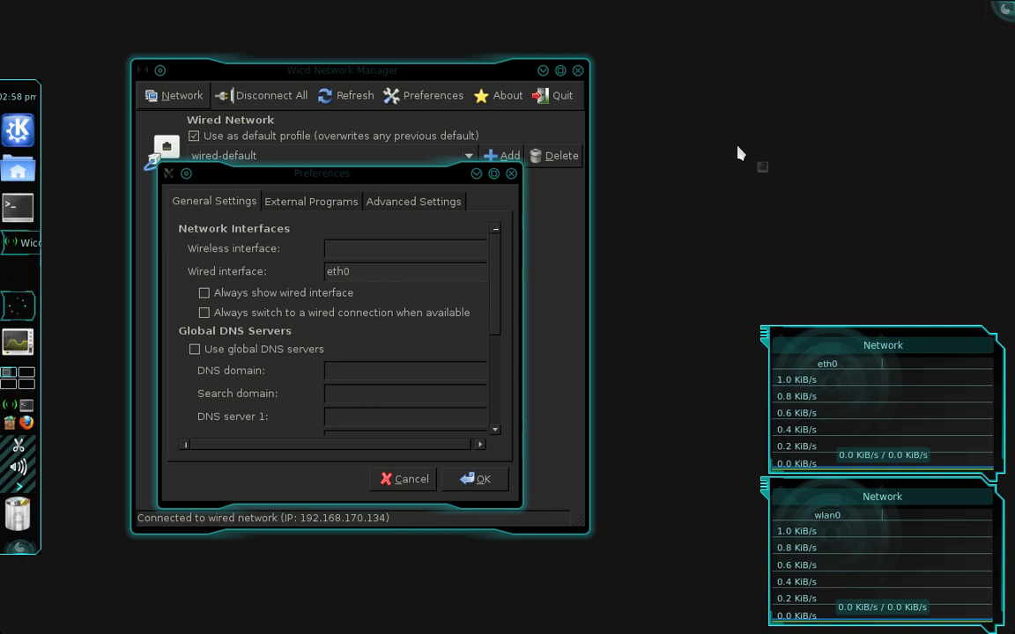
click(18, 209)
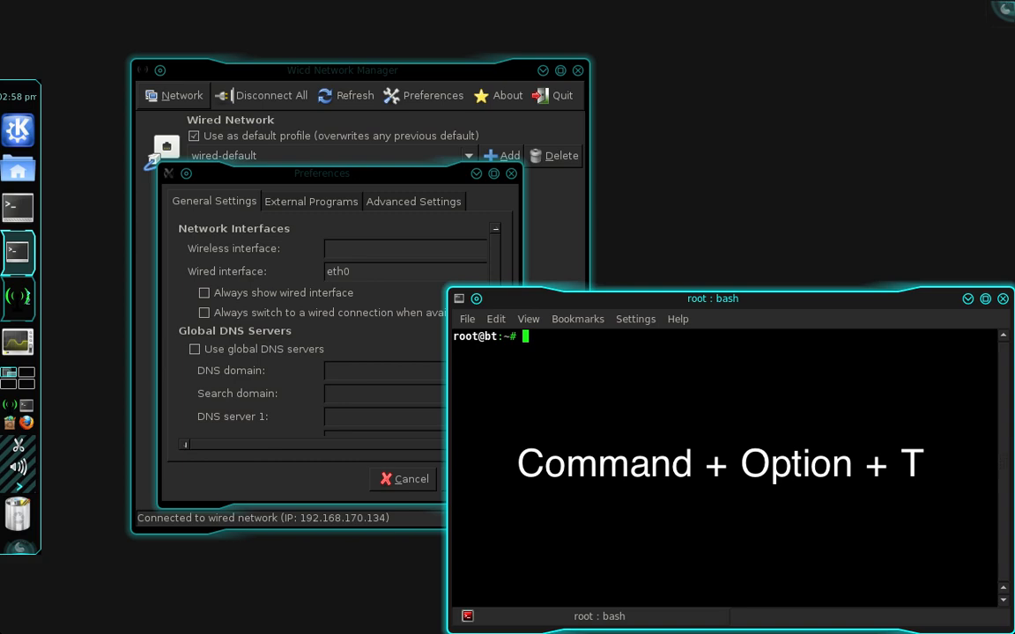
Step: Run airmon-ng to list interfaces, then enter wlan0 as Wicd's wireless interface
text(ai)
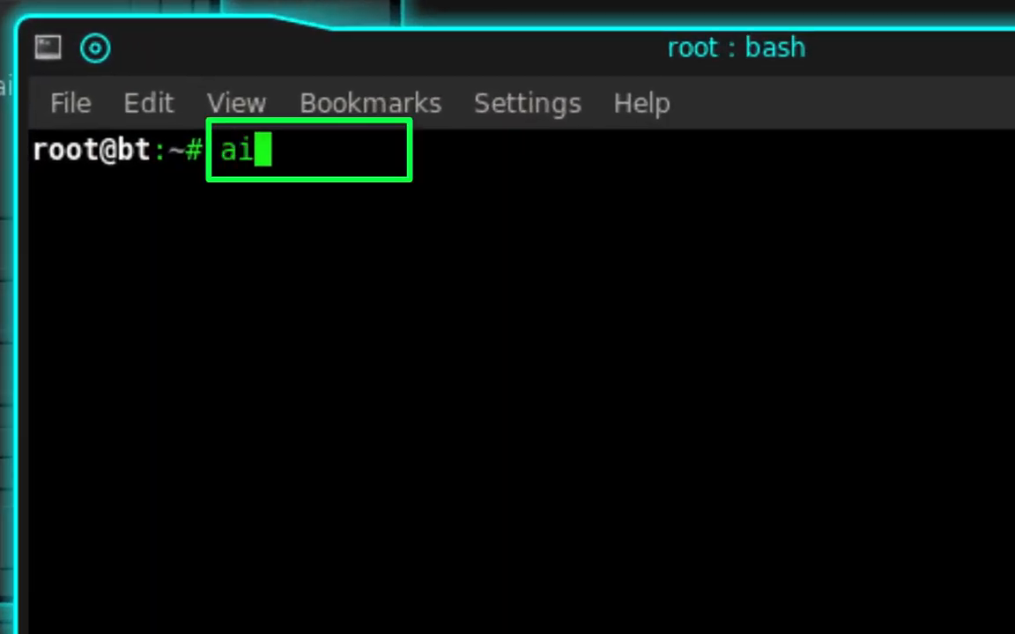
text(rmon-ng)
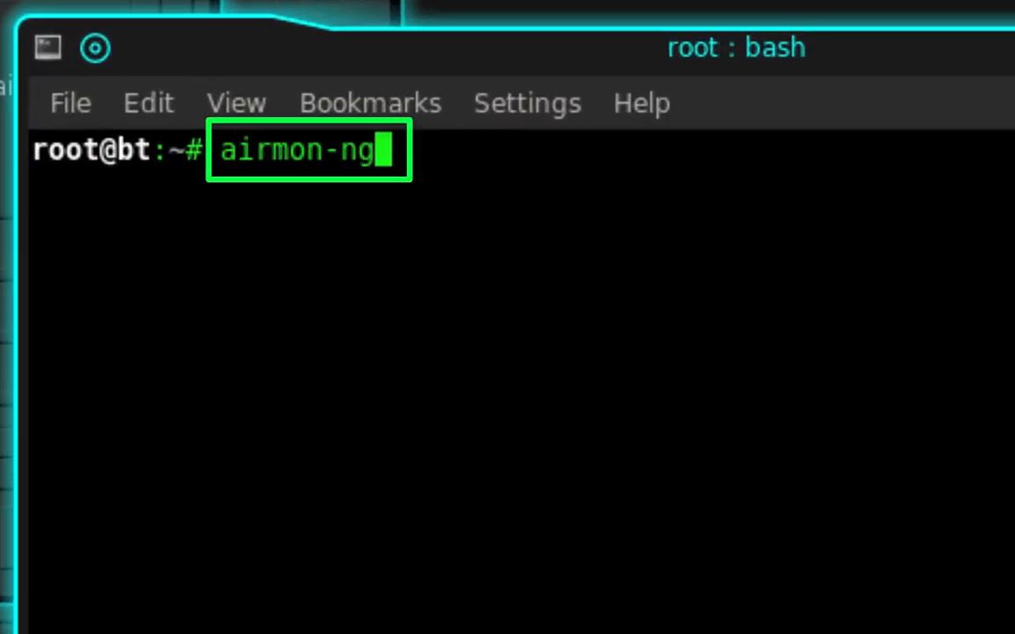
key(Return)
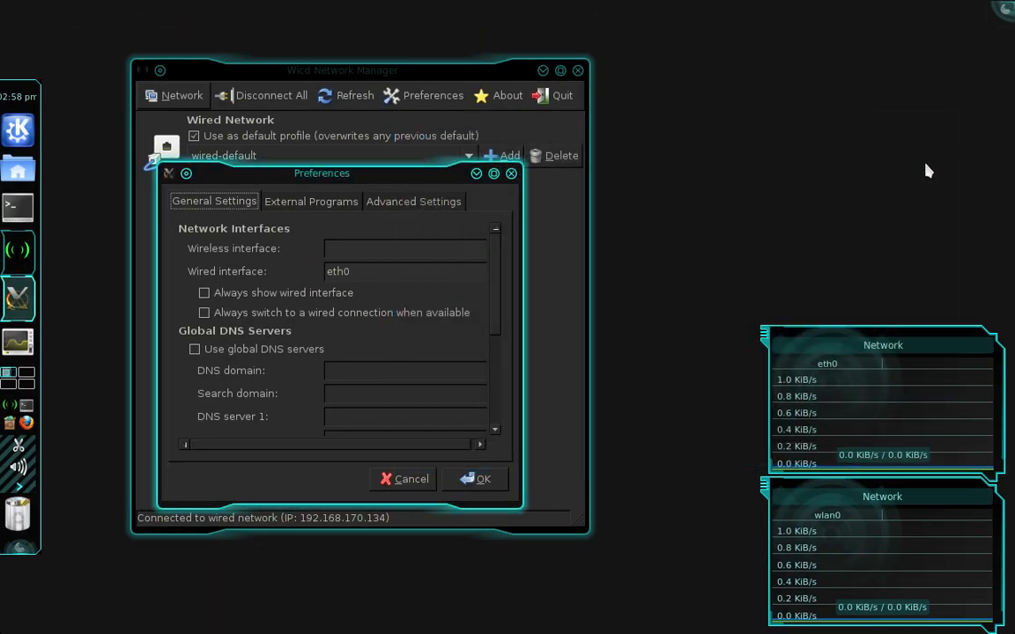
text(wlan)
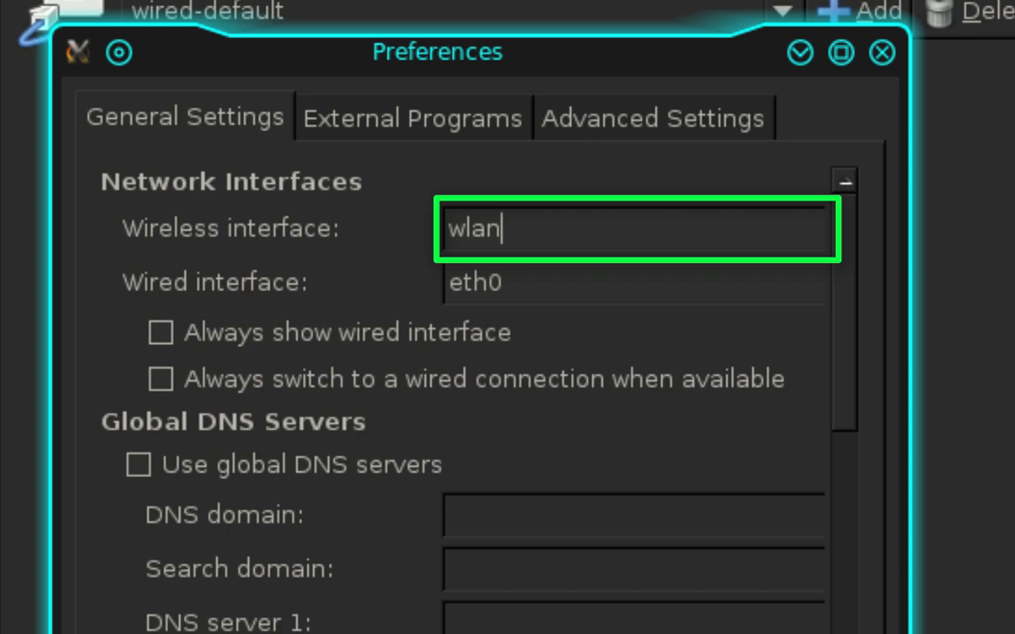
text(0)
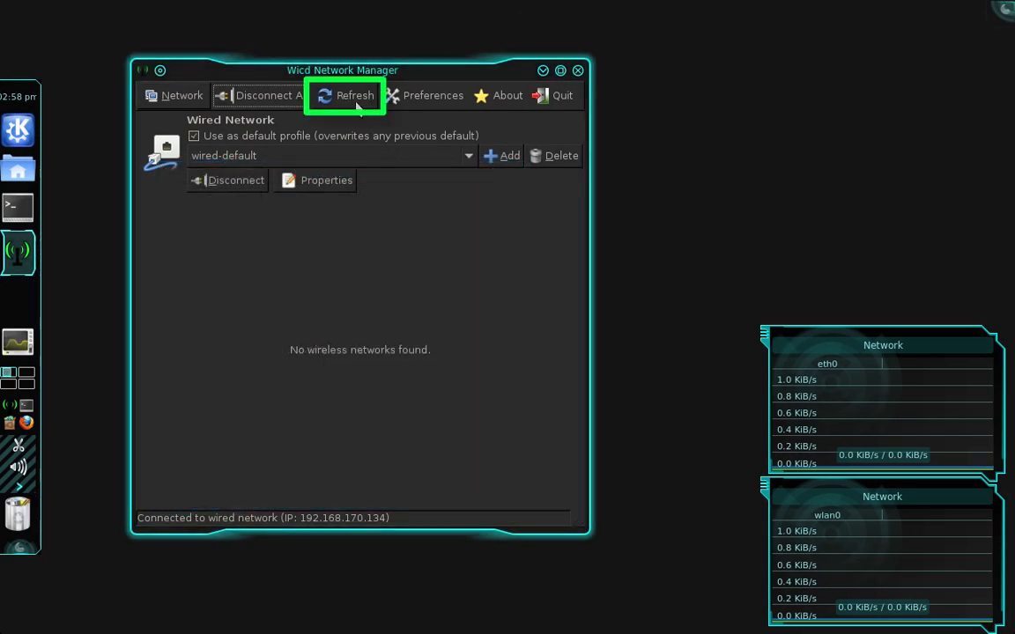
Step: Refresh Wicd to list DHS_DATA_MINE, HackSpot, 2WIRE119 and other networks
click(355, 95)
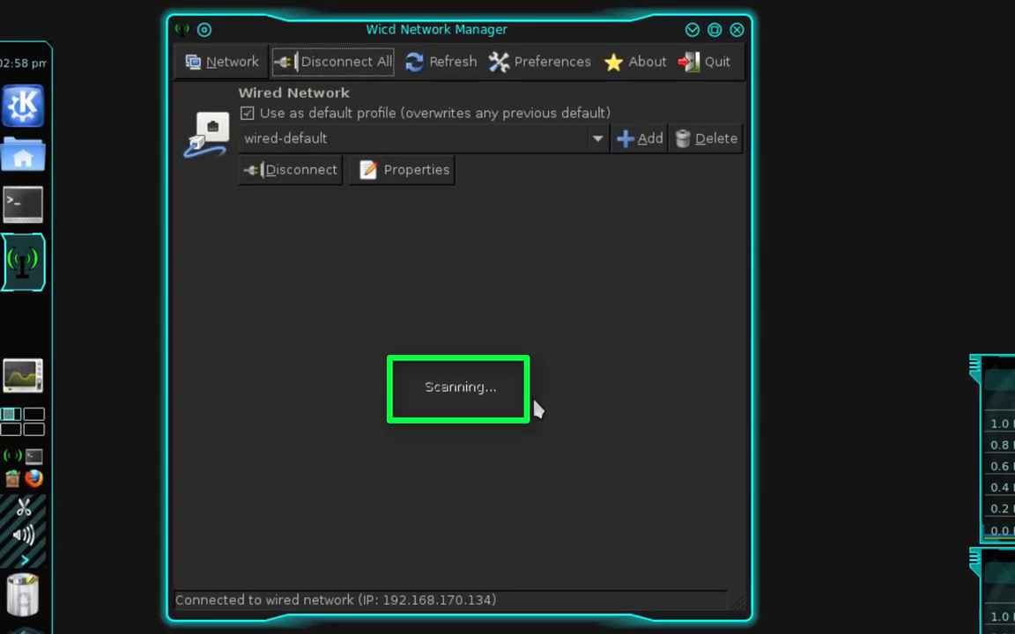
mouse_move(585, 522)
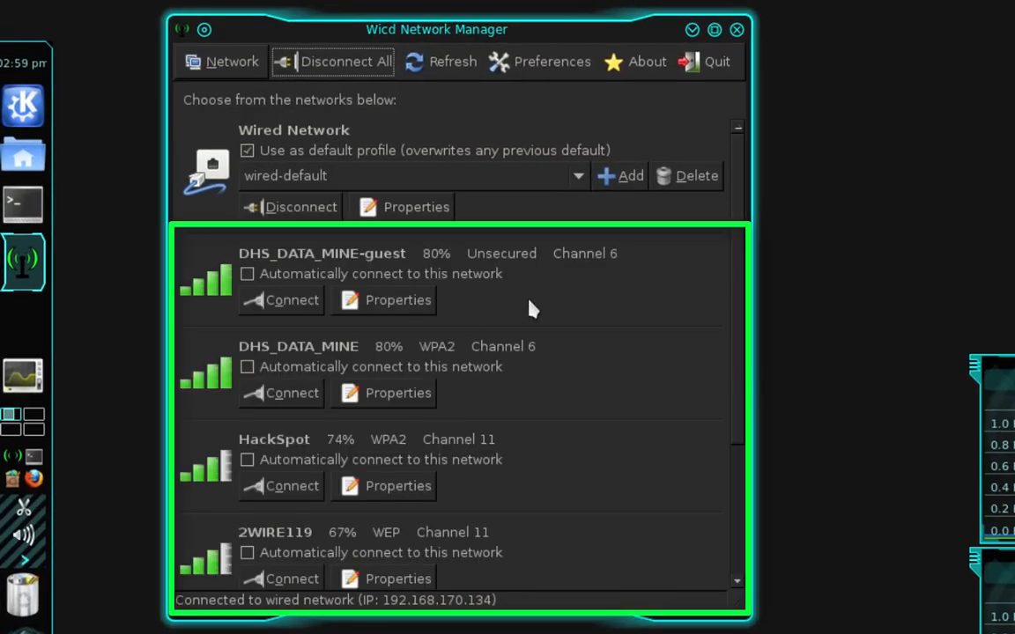
click(246, 459)
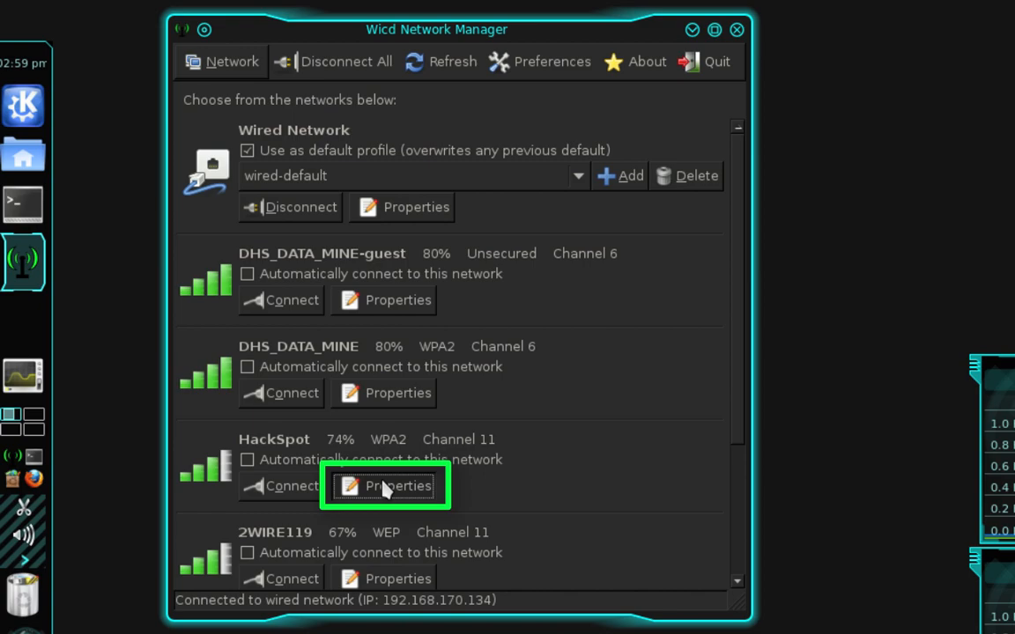
Step: Save HackSpot with WPA 1/2 (Passphrase) encryption and its key, then start connecting
click(399, 486)
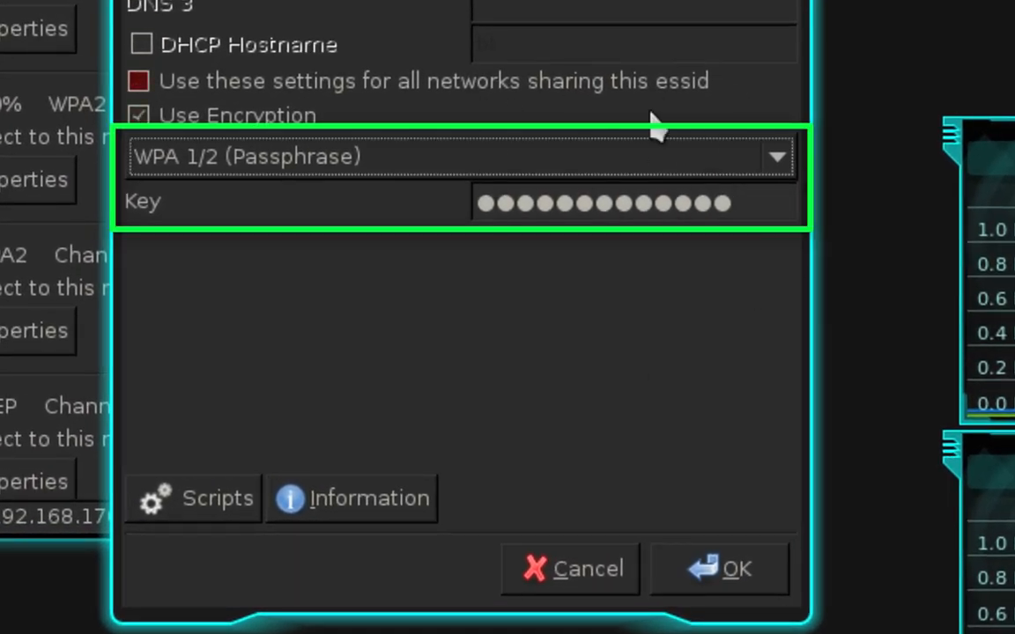
click(633, 202)
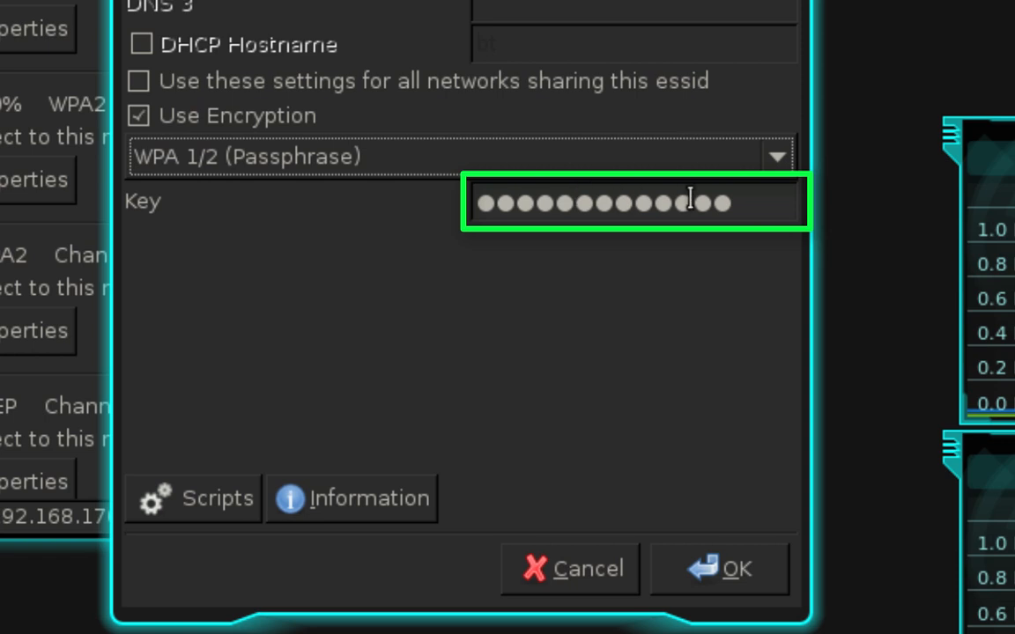
click(775, 157)
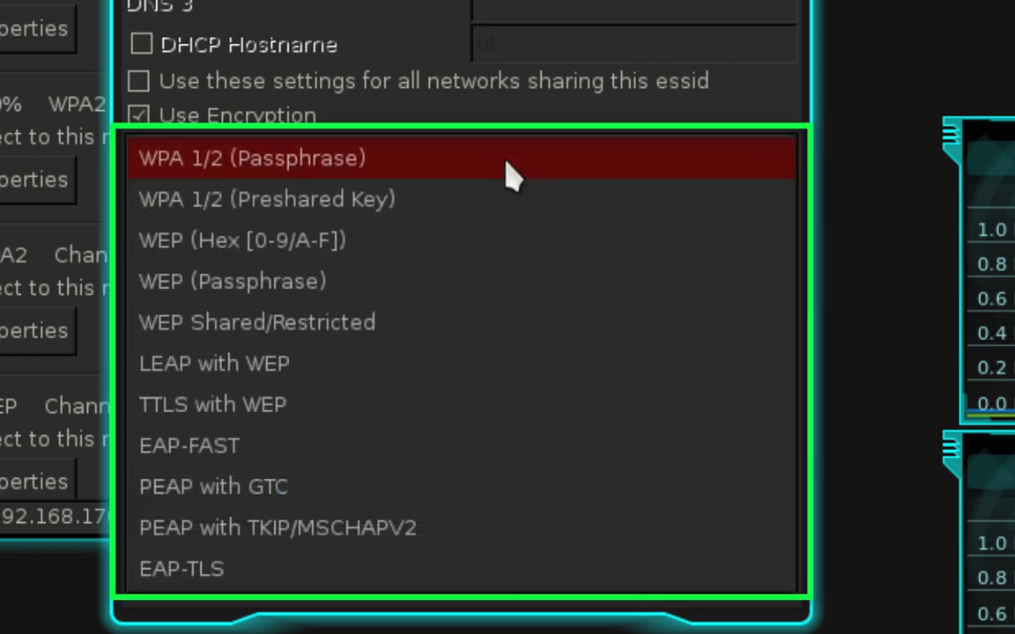
mouse_move(295, 185)
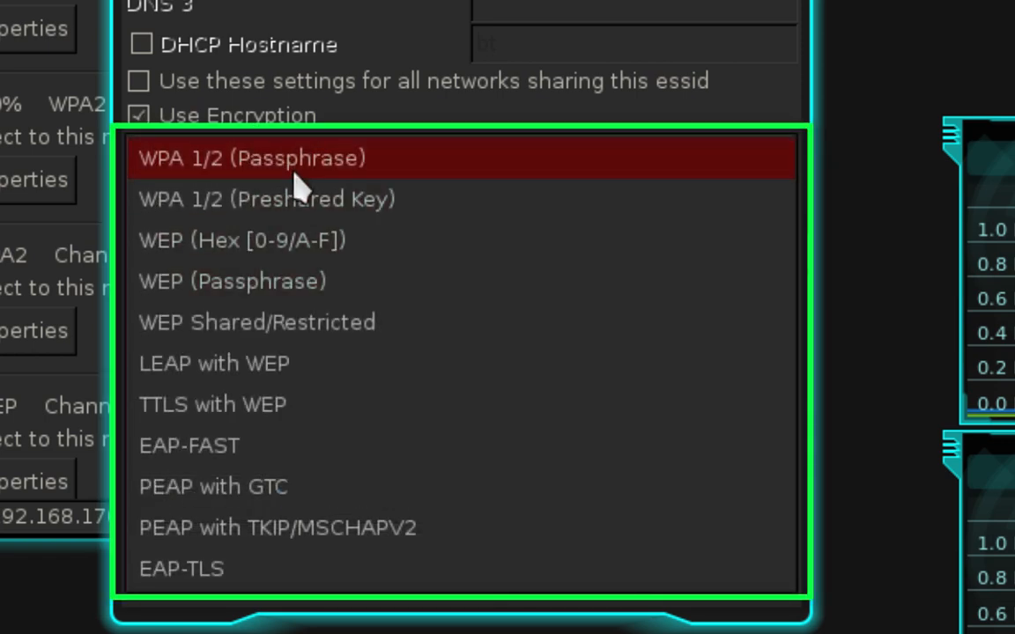
mouse_move(360, 79)
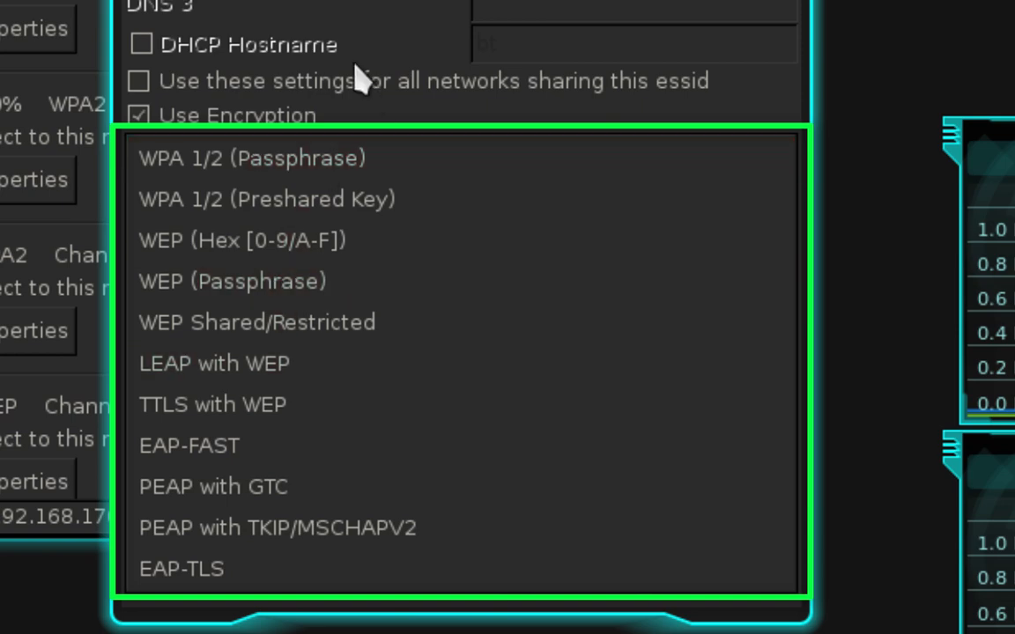
click(255, 157)
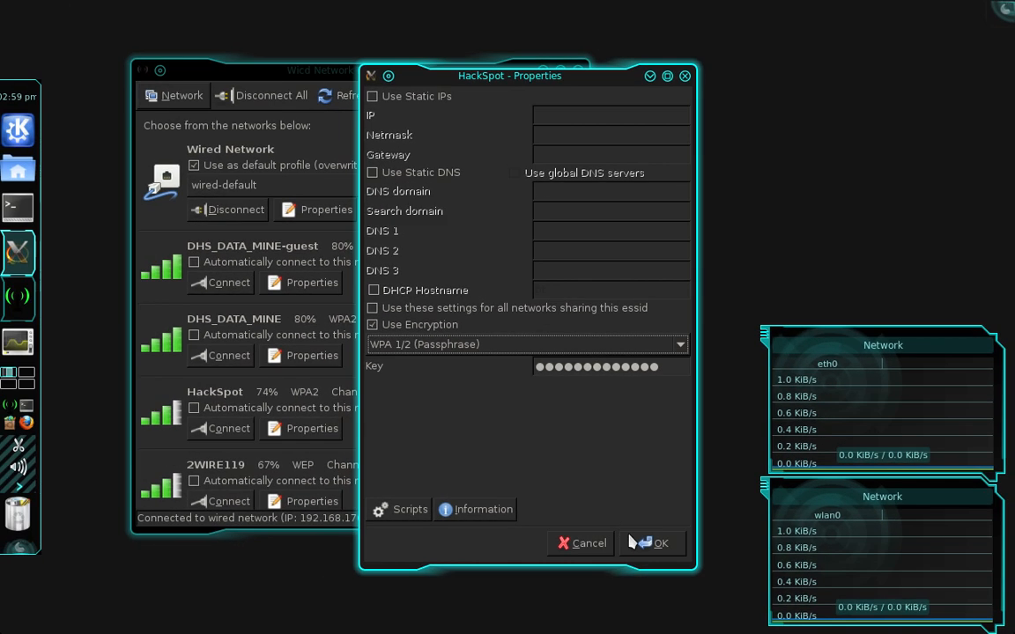
click(659, 543)
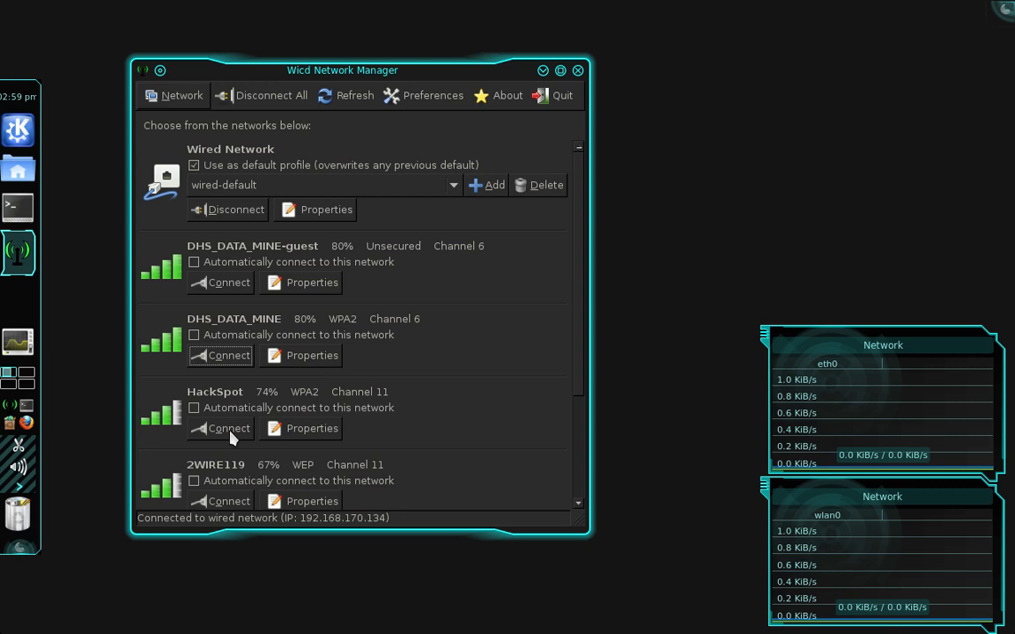
click(229, 429)
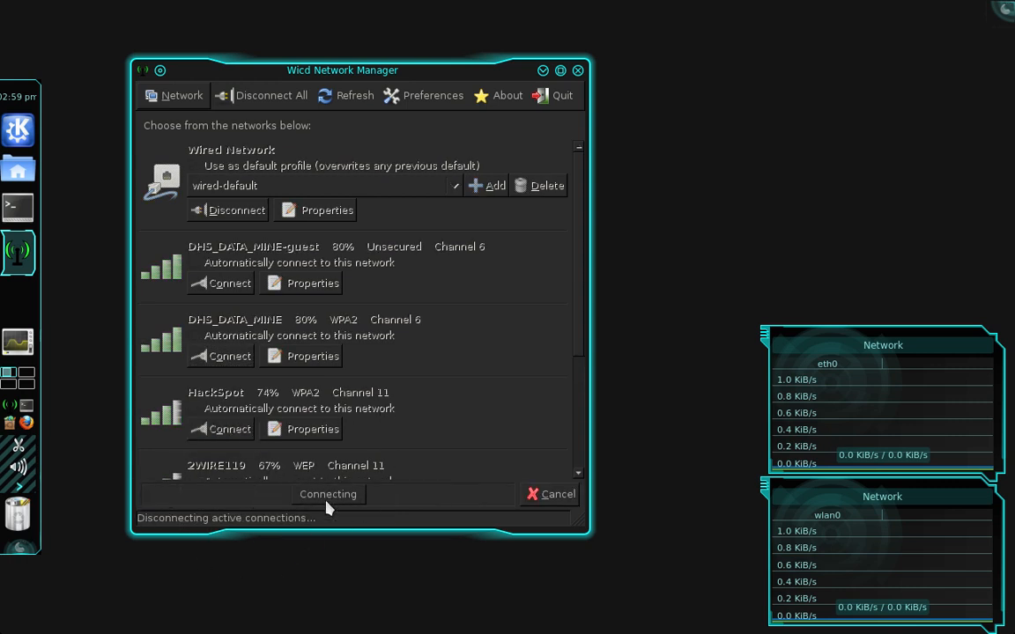
mouse_move(493, 570)
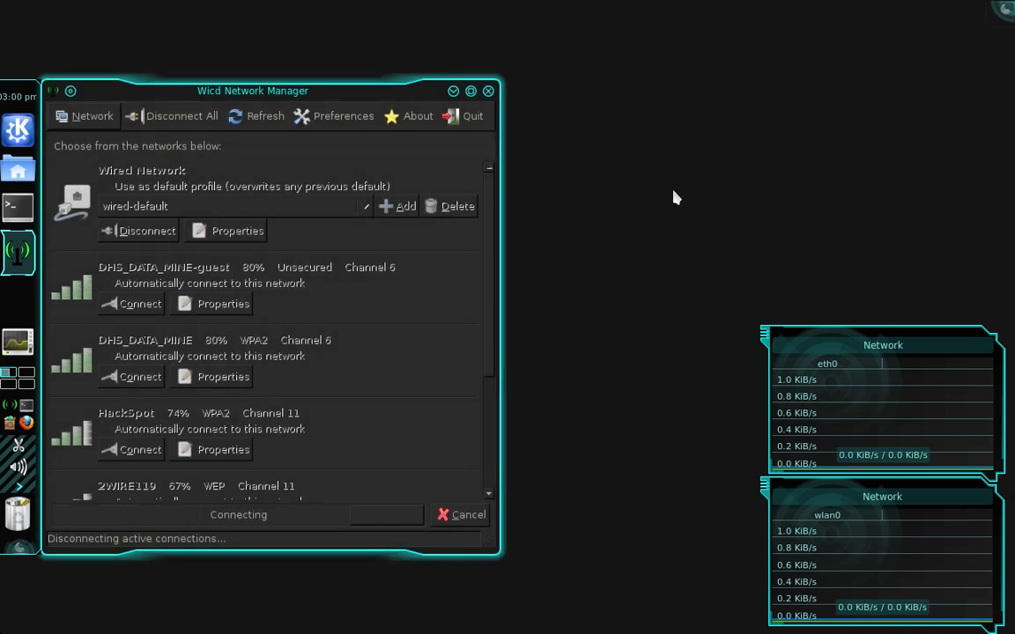
mouse_move(653, 198)
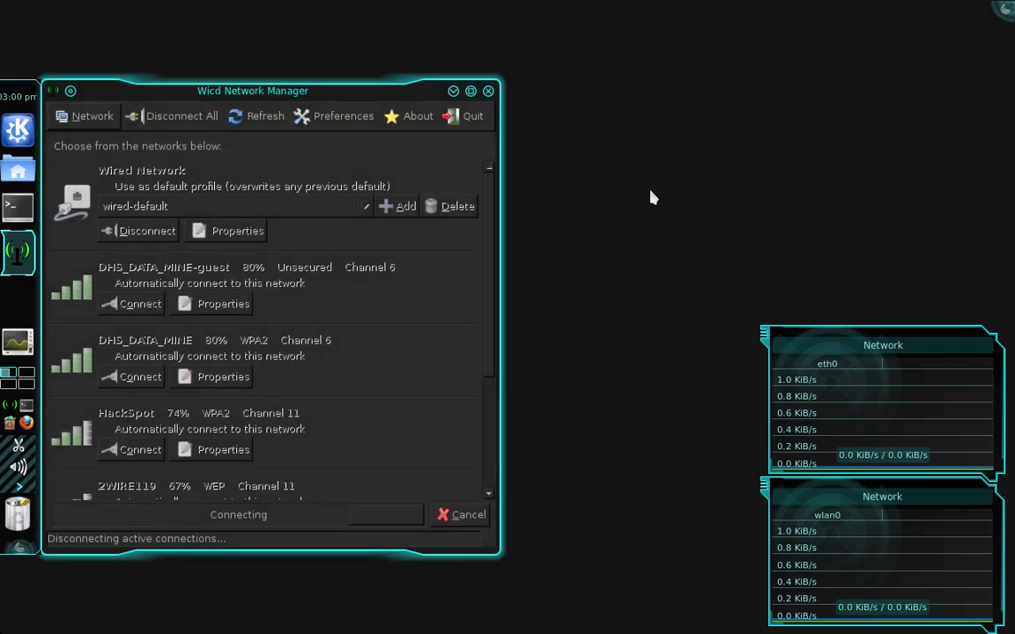
mouse_move(579, 221)
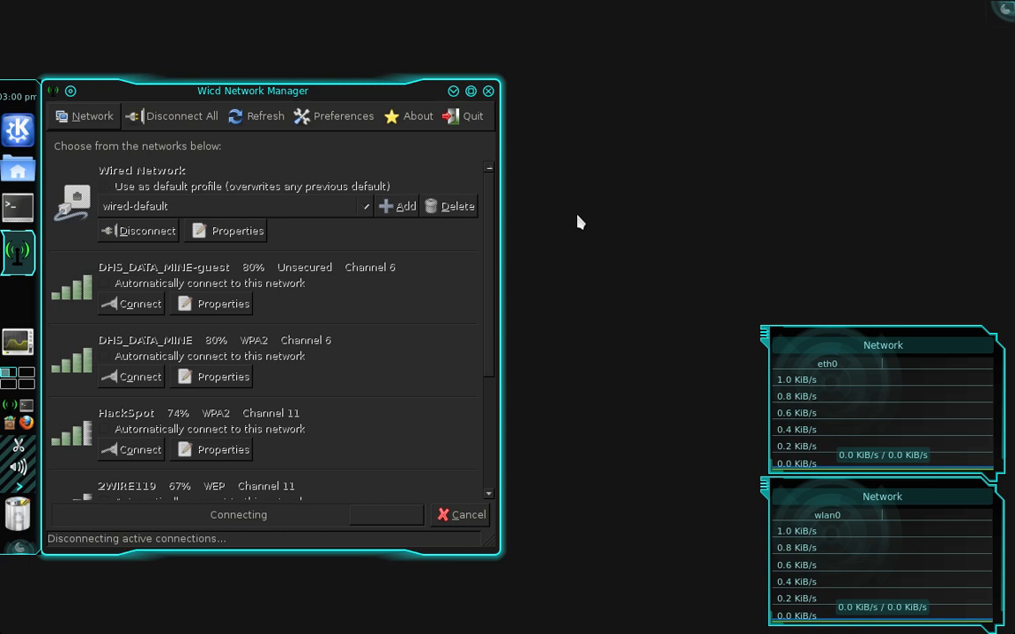
mouse_move(213, 148)
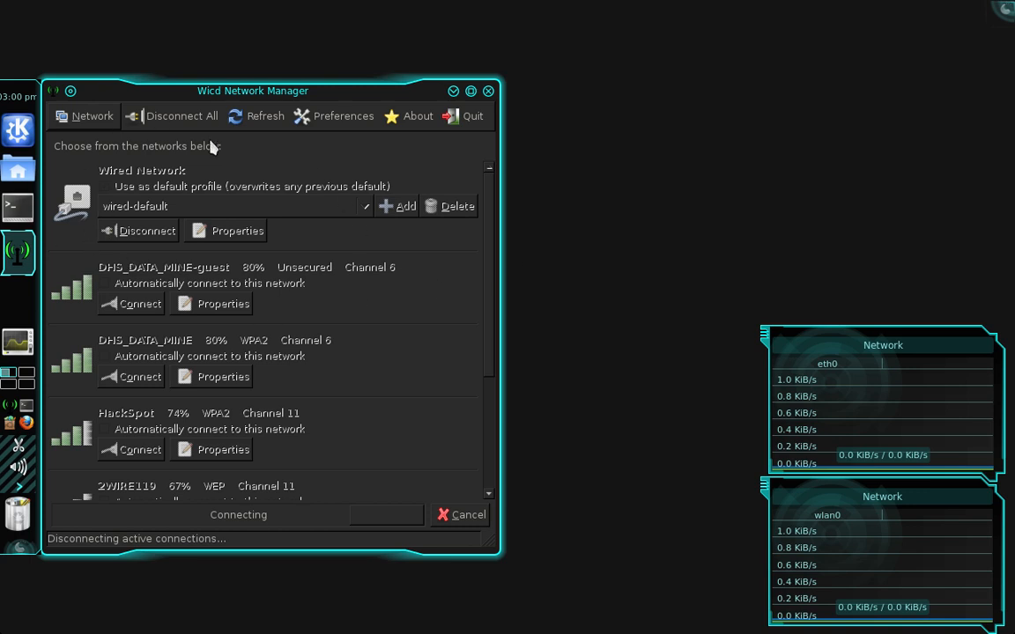
mouse_move(229, 384)
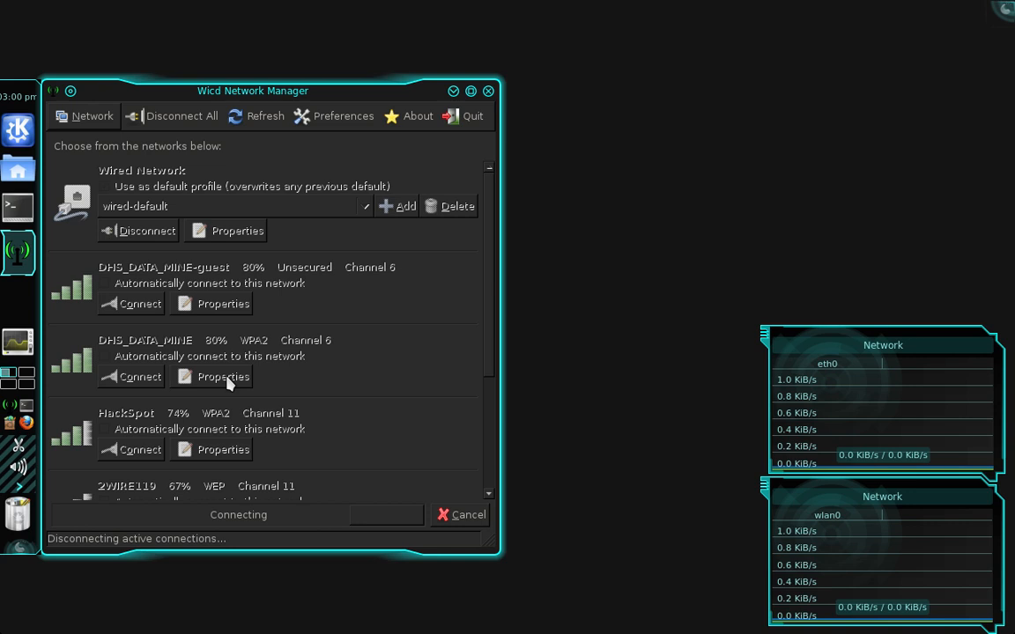
mouse_move(373, 319)
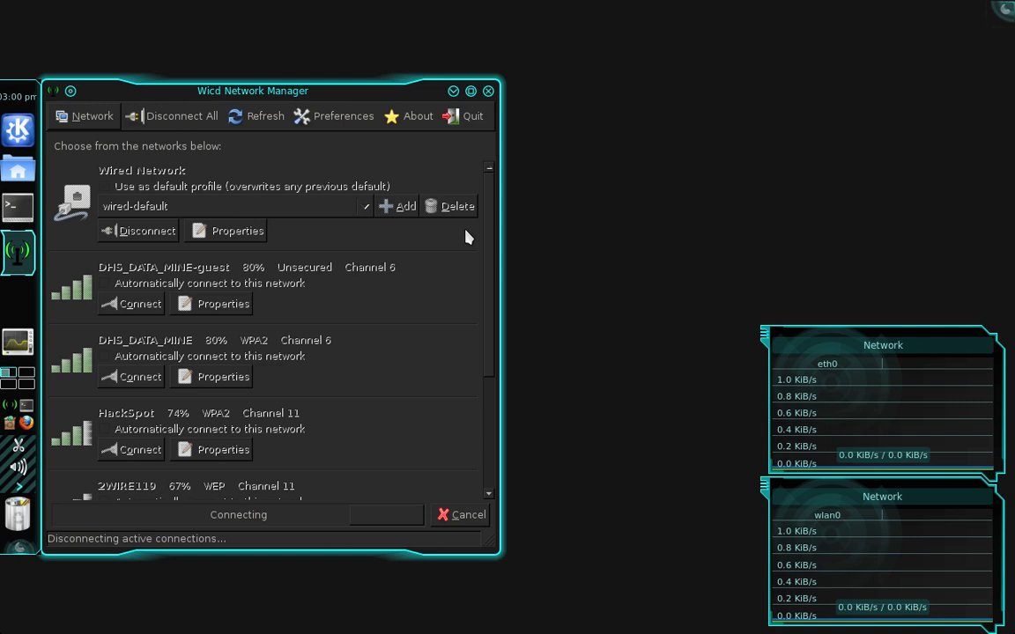
mouse_move(562, 240)
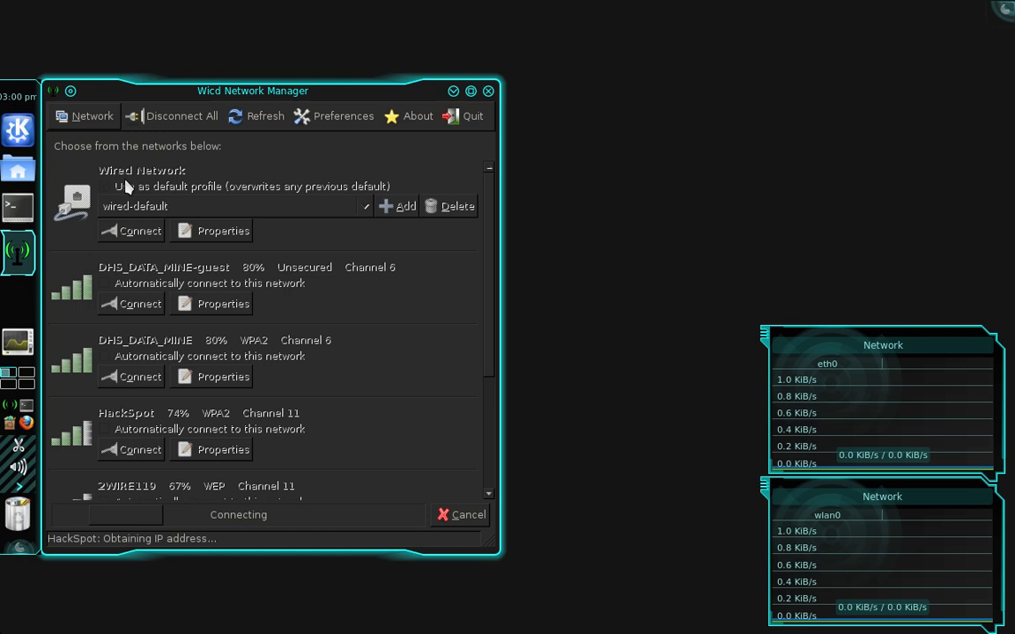
mouse_move(466, 424)
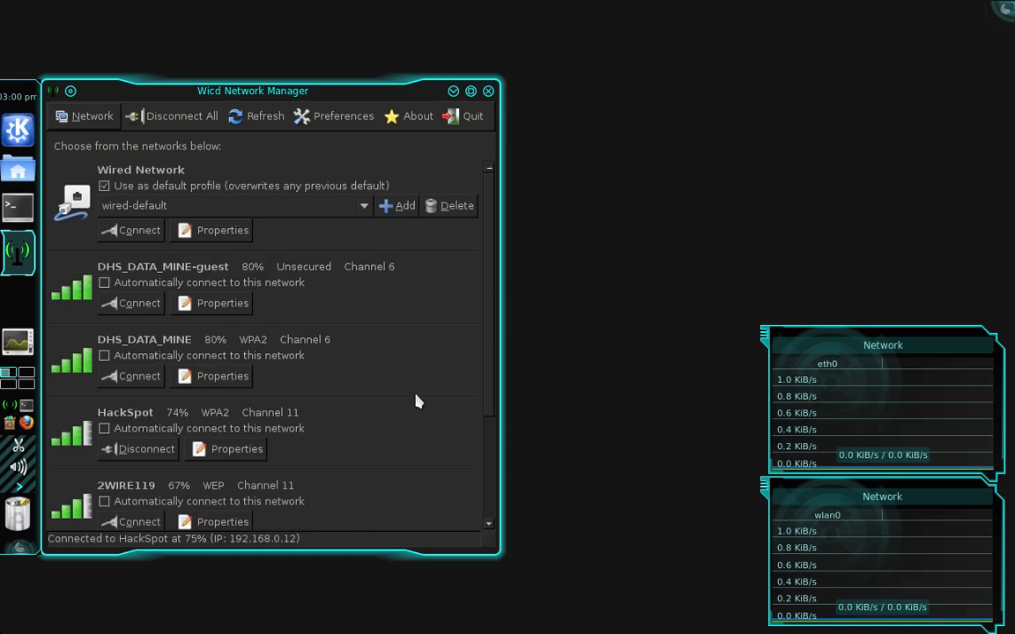
mouse_move(323, 103)
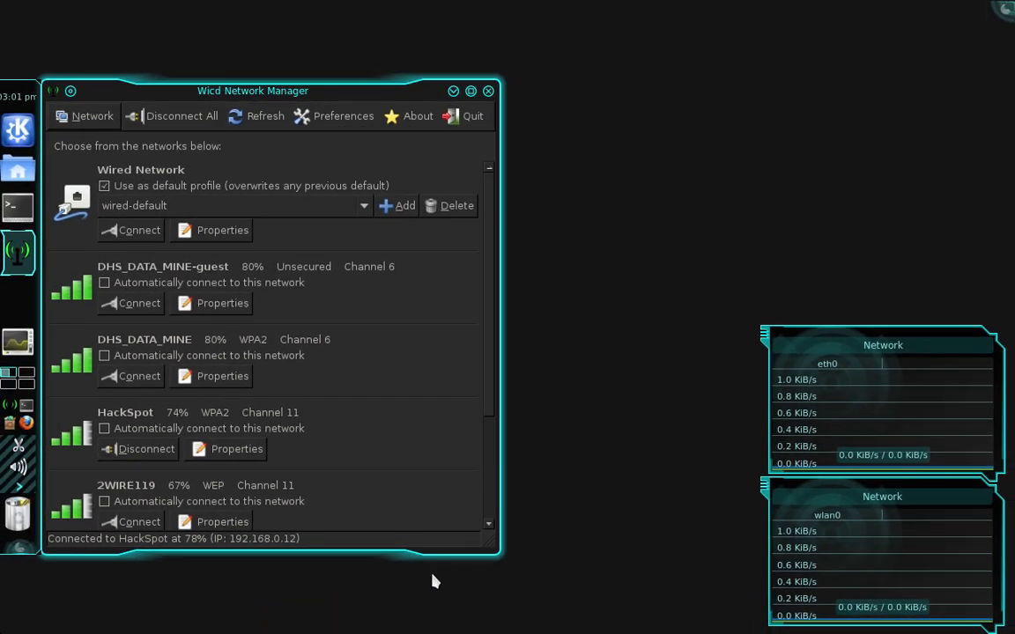
mouse_move(108, 251)
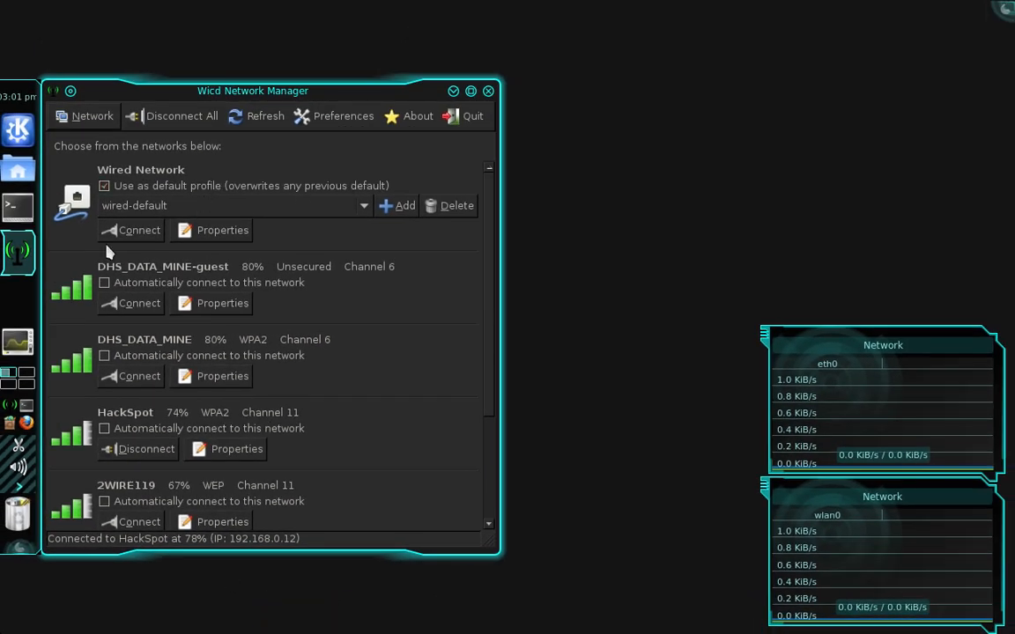
mouse_move(284, 67)
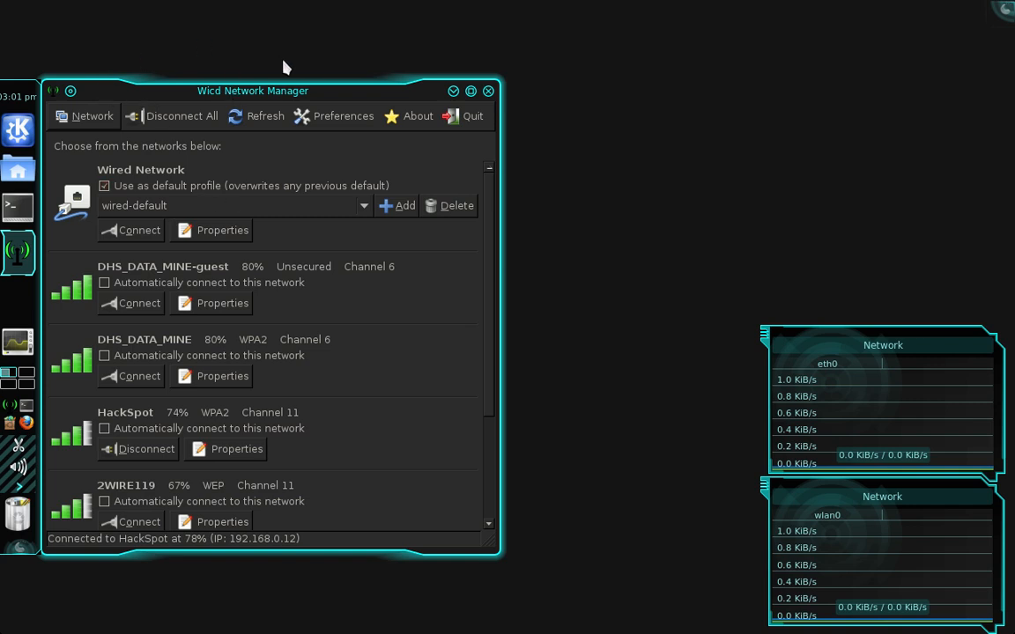
mouse_move(196, 169)
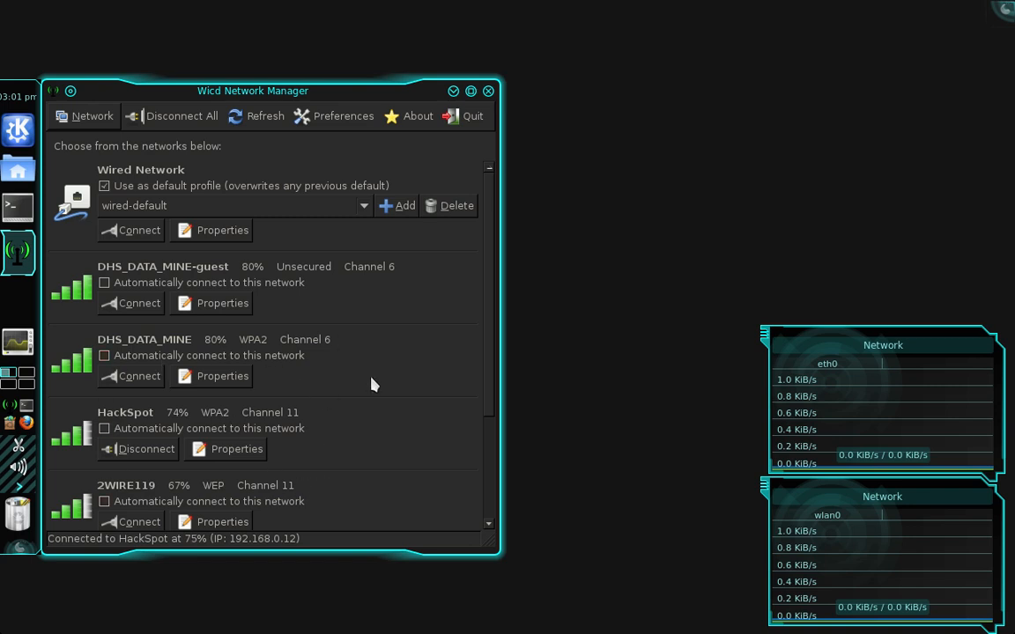
mouse_move(784, 369)
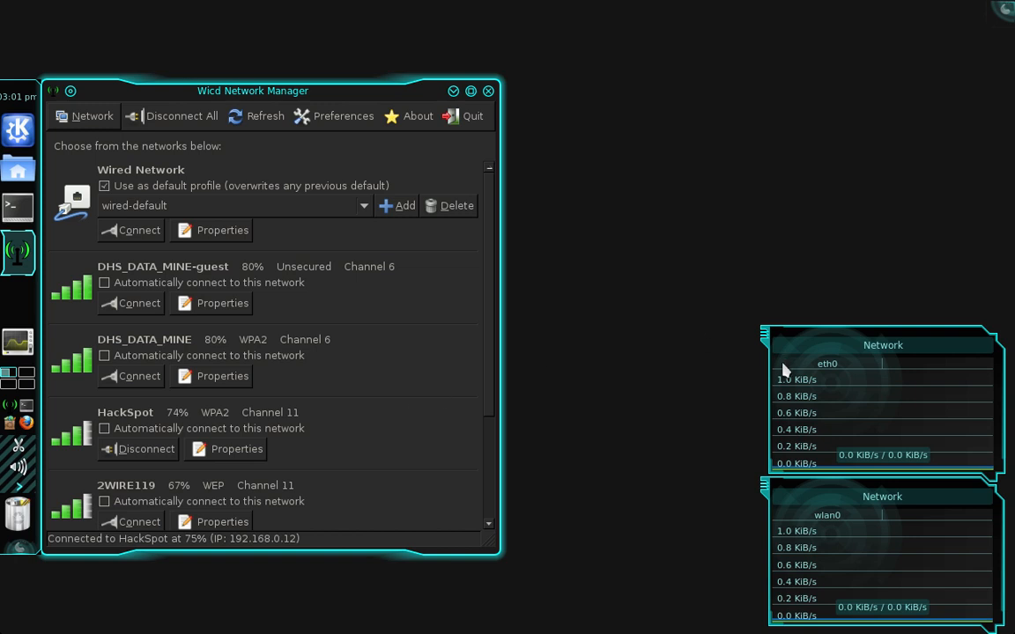
mouse_move(456, 14)
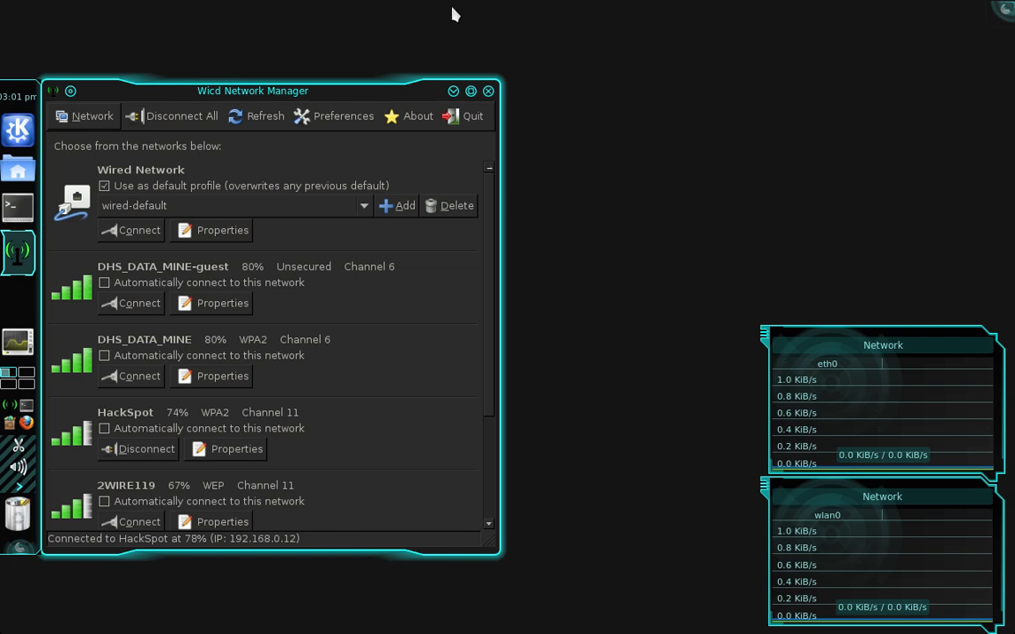
click(293, 8)
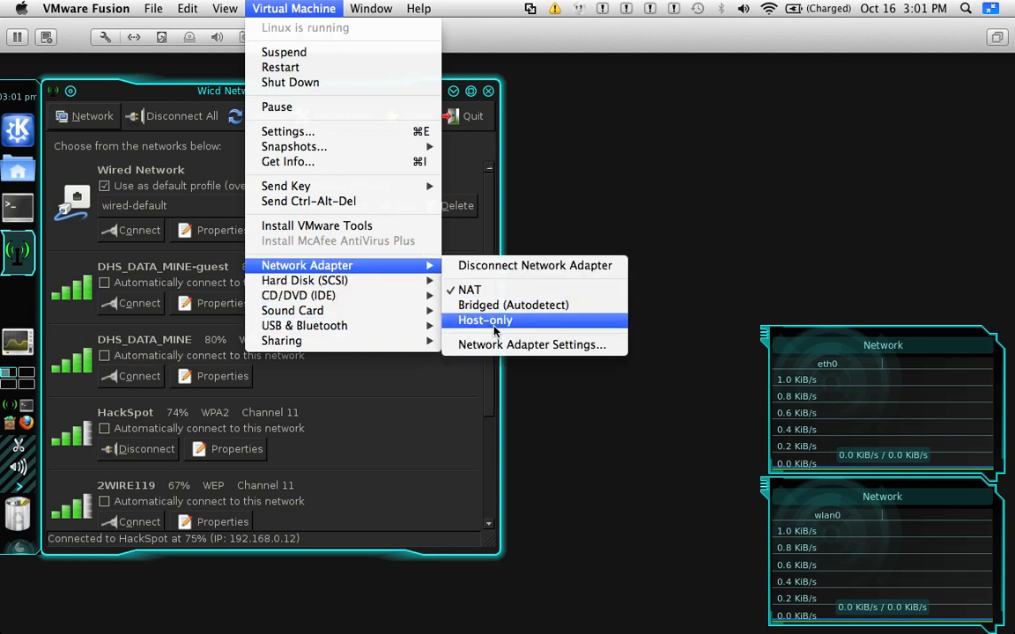
mouse_move(514, 305)
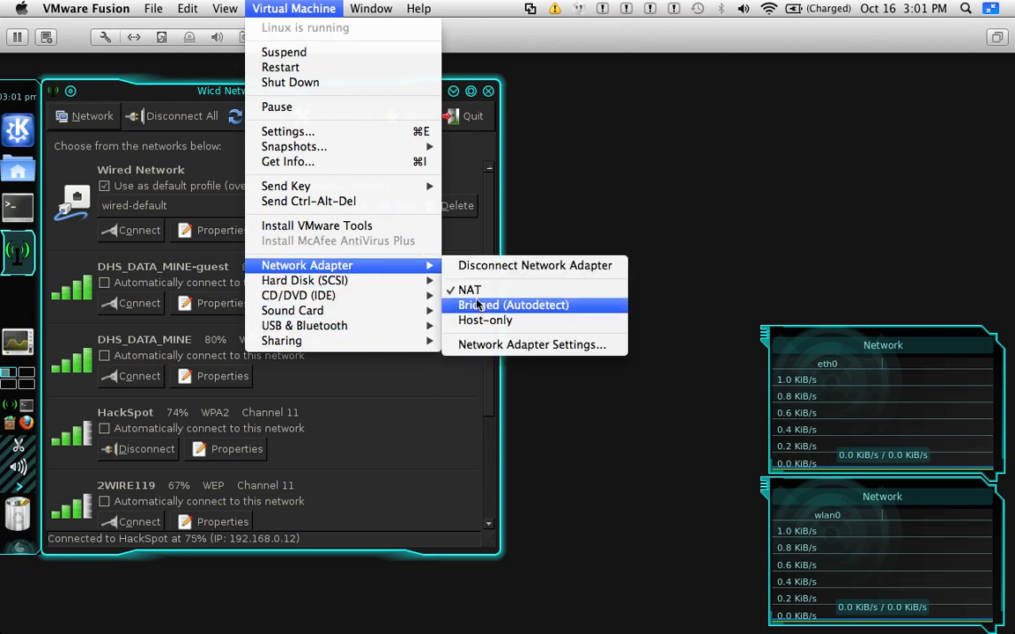
mouse_move(621, 94)
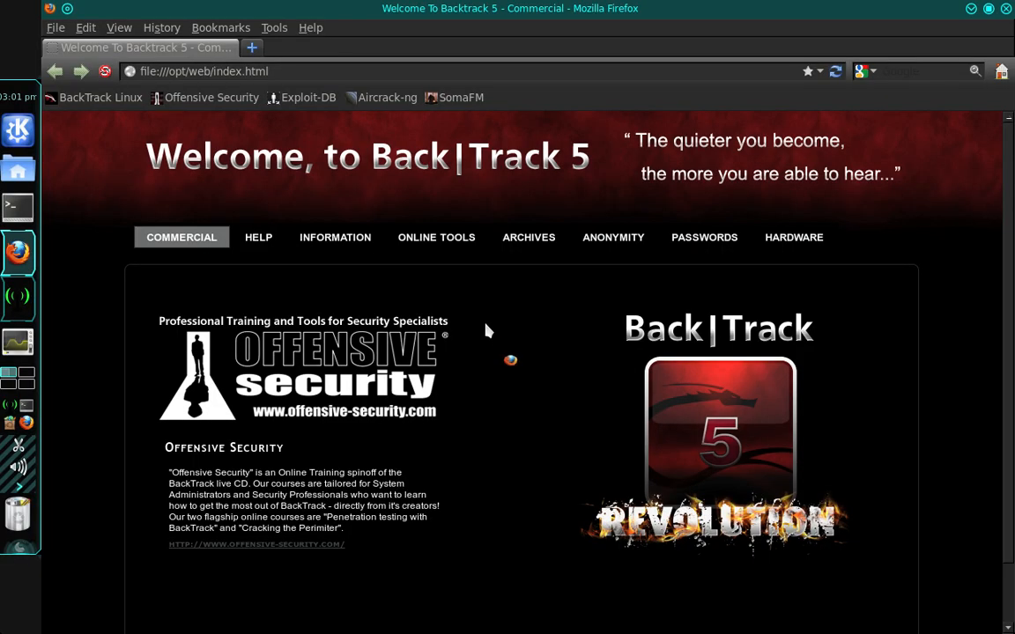
mouse_move(230, 57)
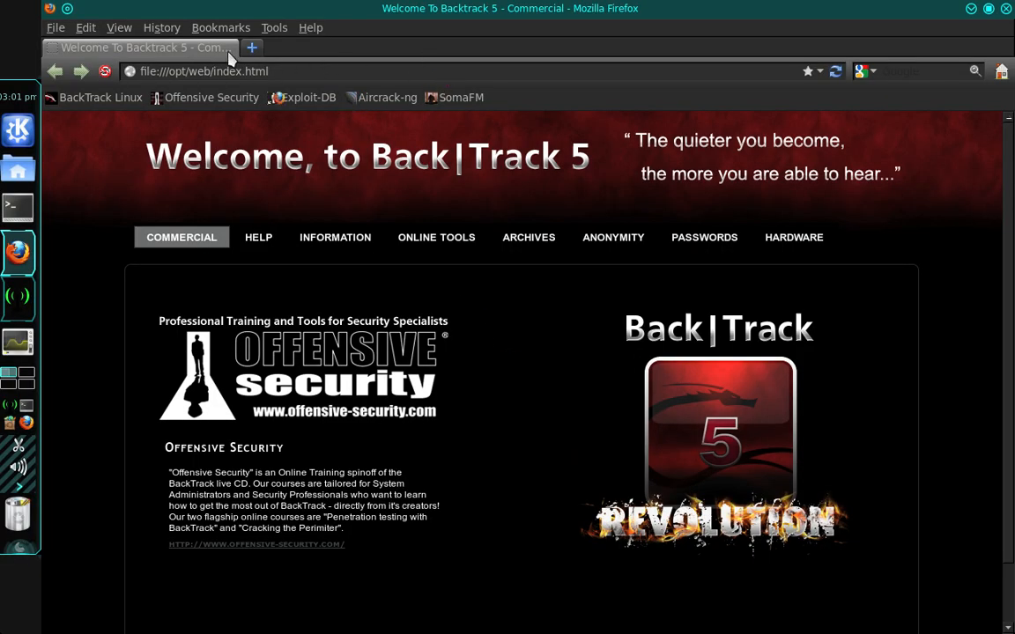
click(252, 48)
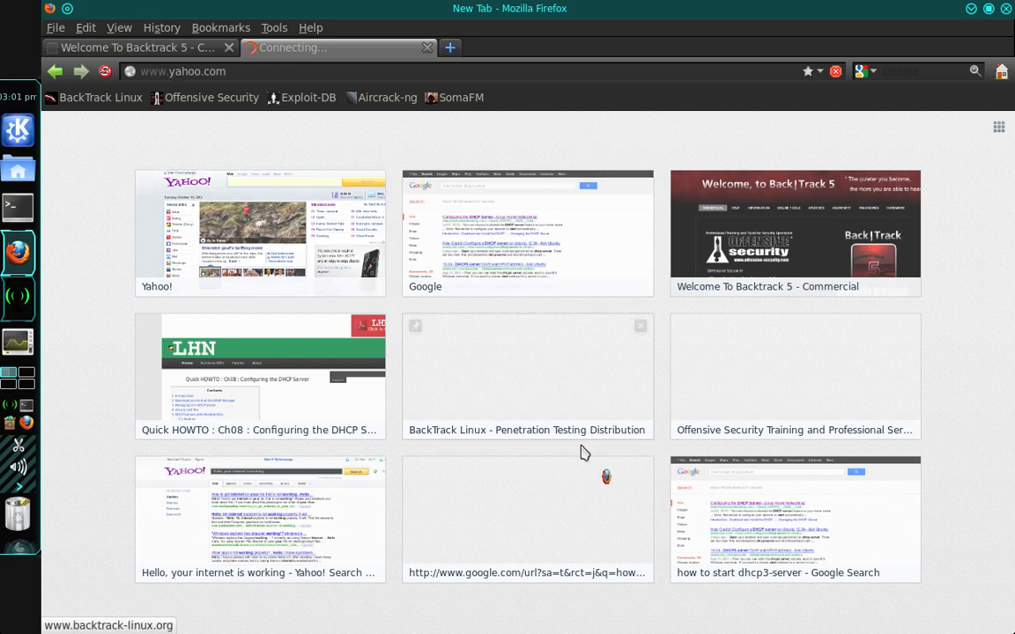
click(259, 232)
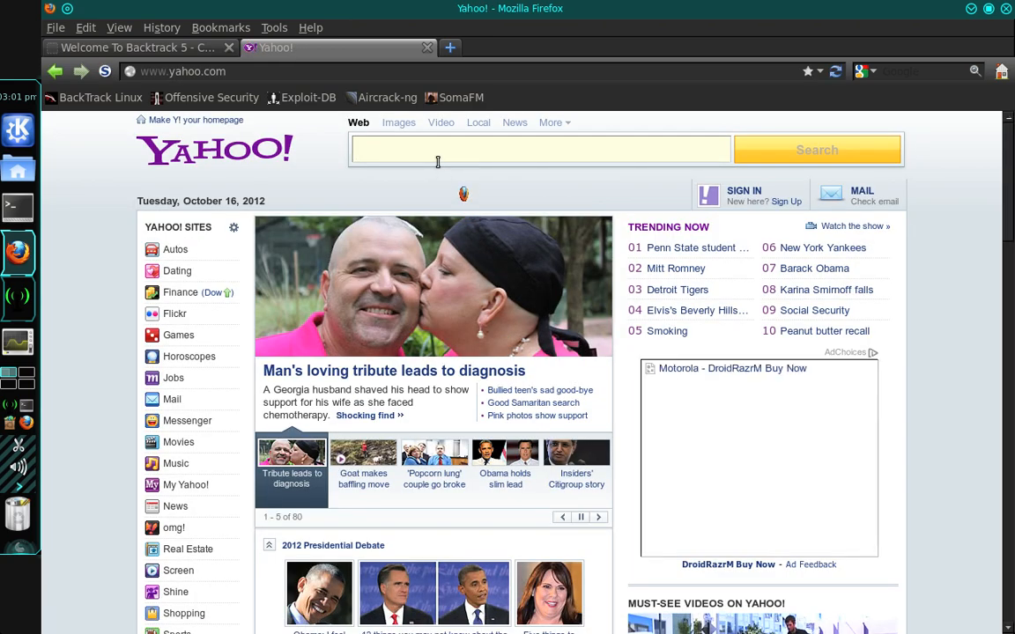
text(i have)
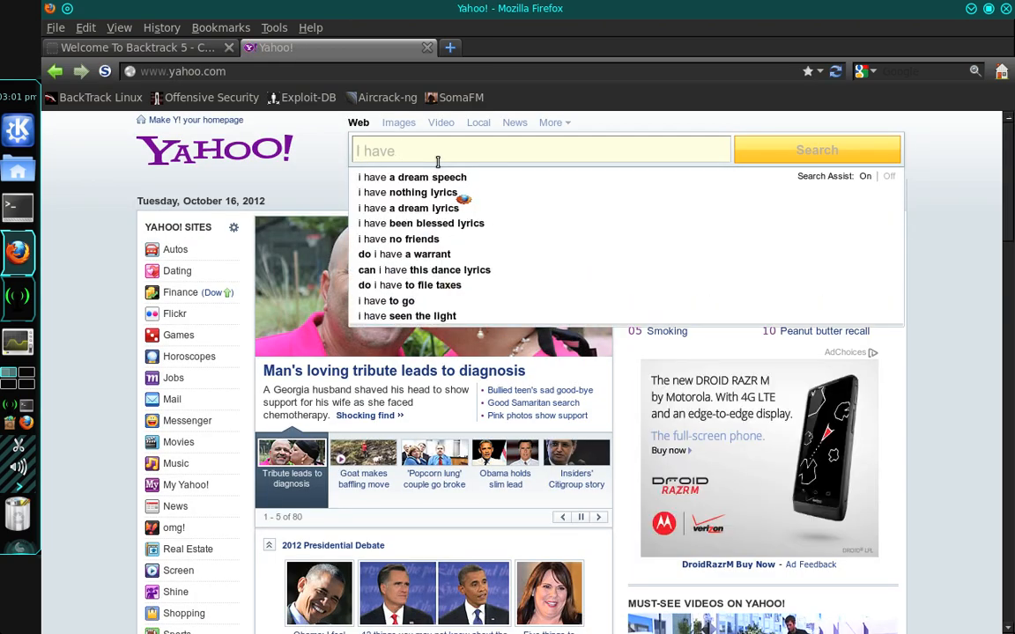
text(internet connect)
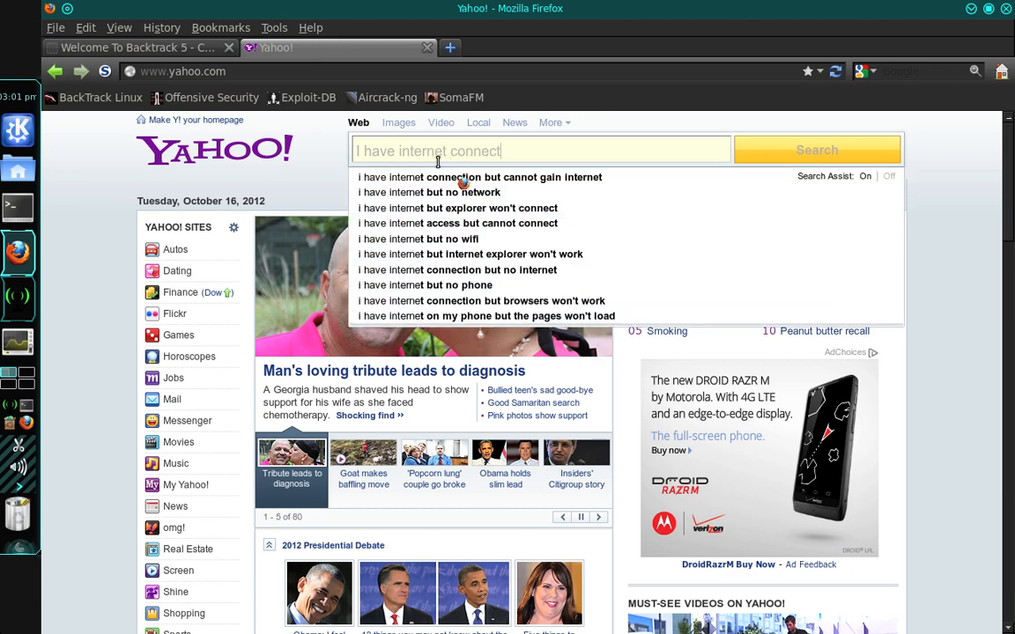
text(ion!!!)
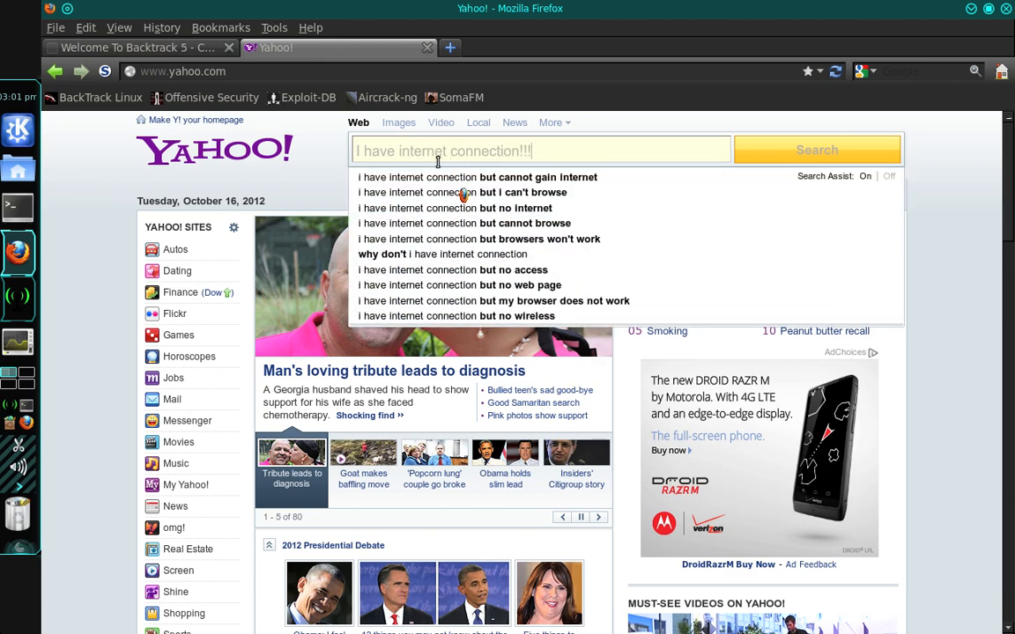
click(815, 149)
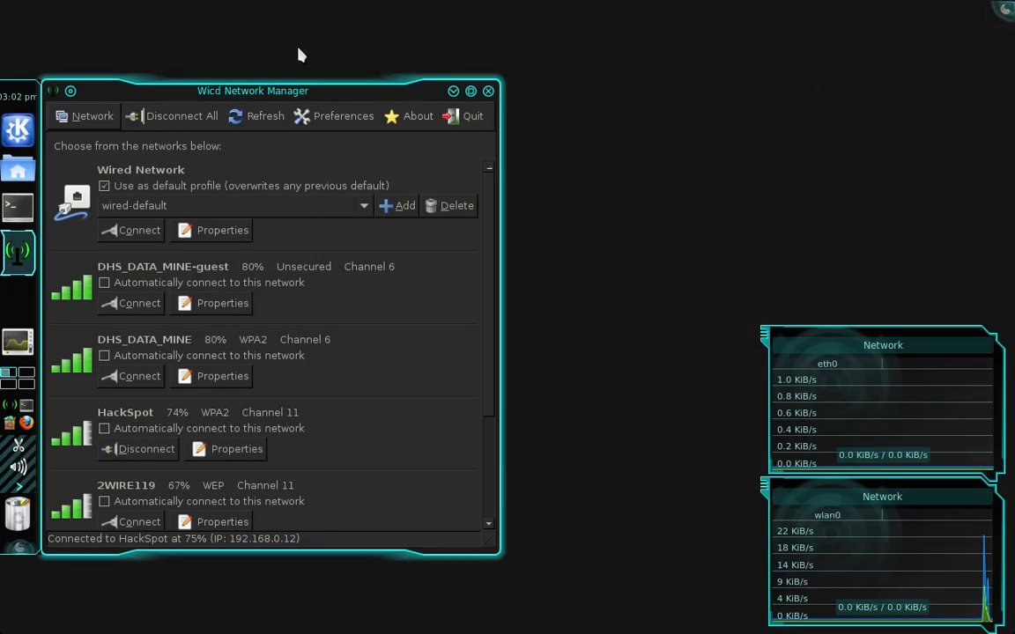
mouse_move(223, 402)
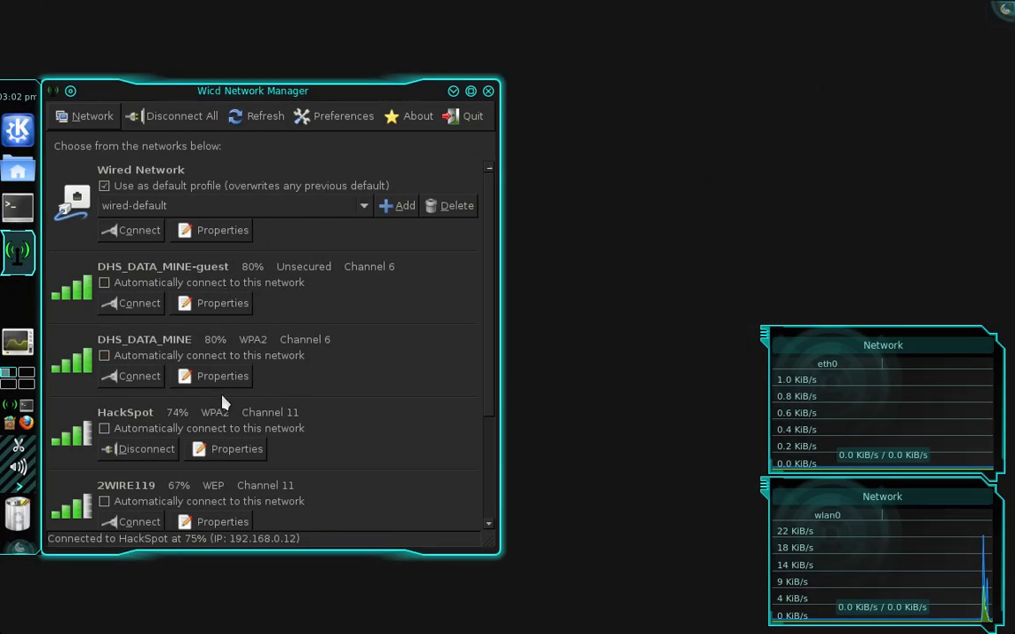